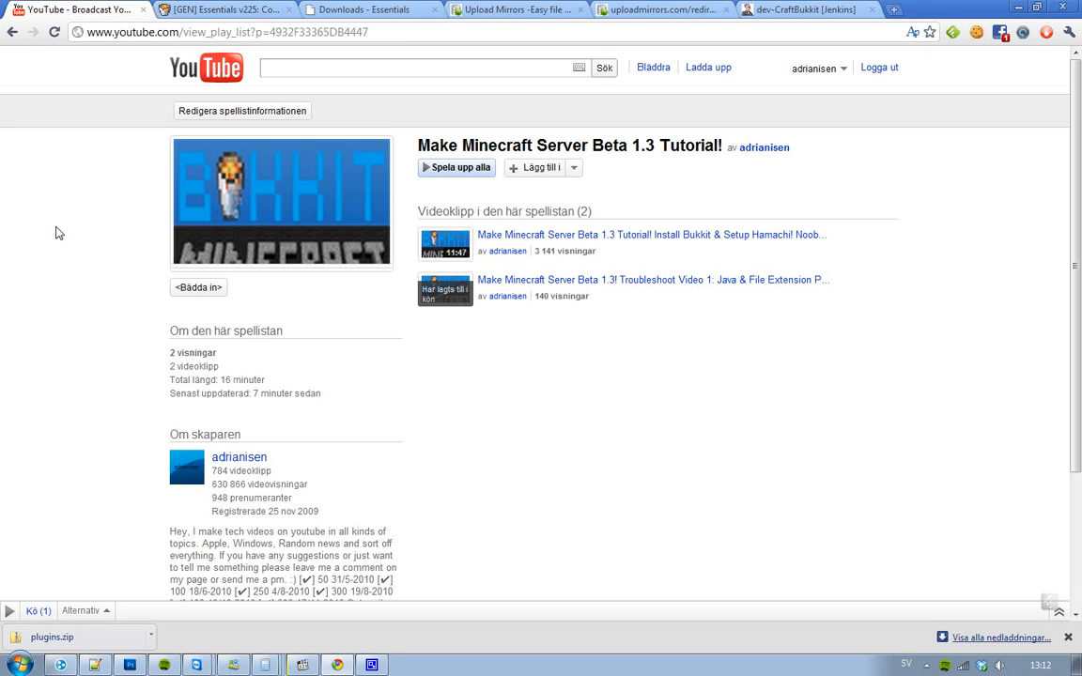
mouse_move(556, 404)
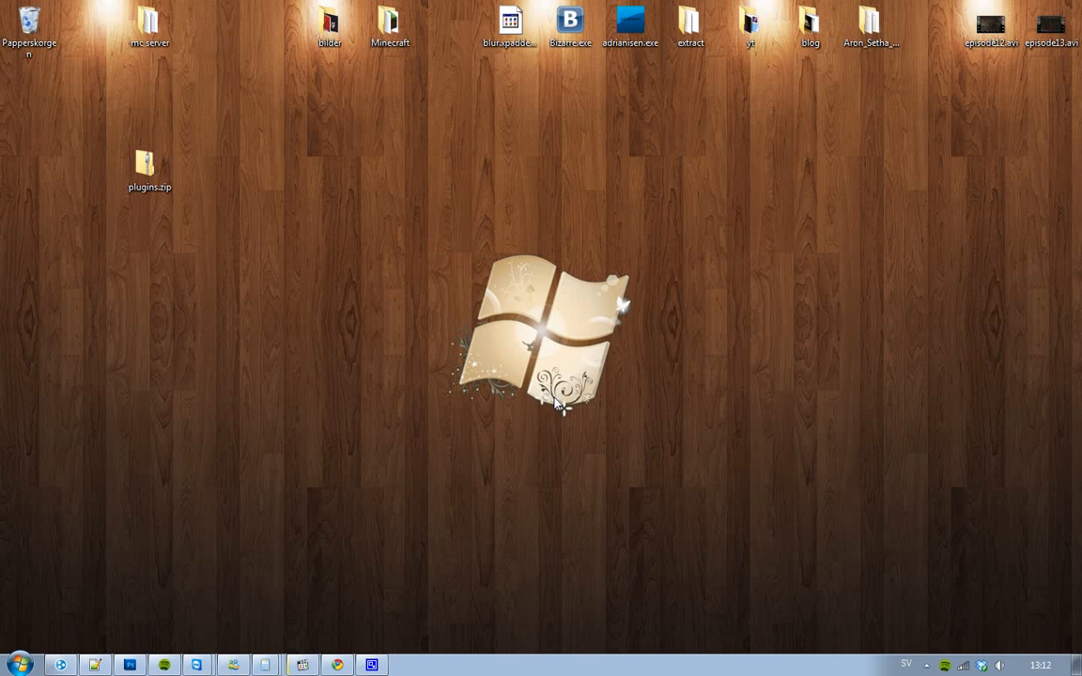
Step: Check that the mc server's plugins folder is empty, then select the craftbukkit-0.0.1-SNAPSHOT.jar file
double_click(148, 22)
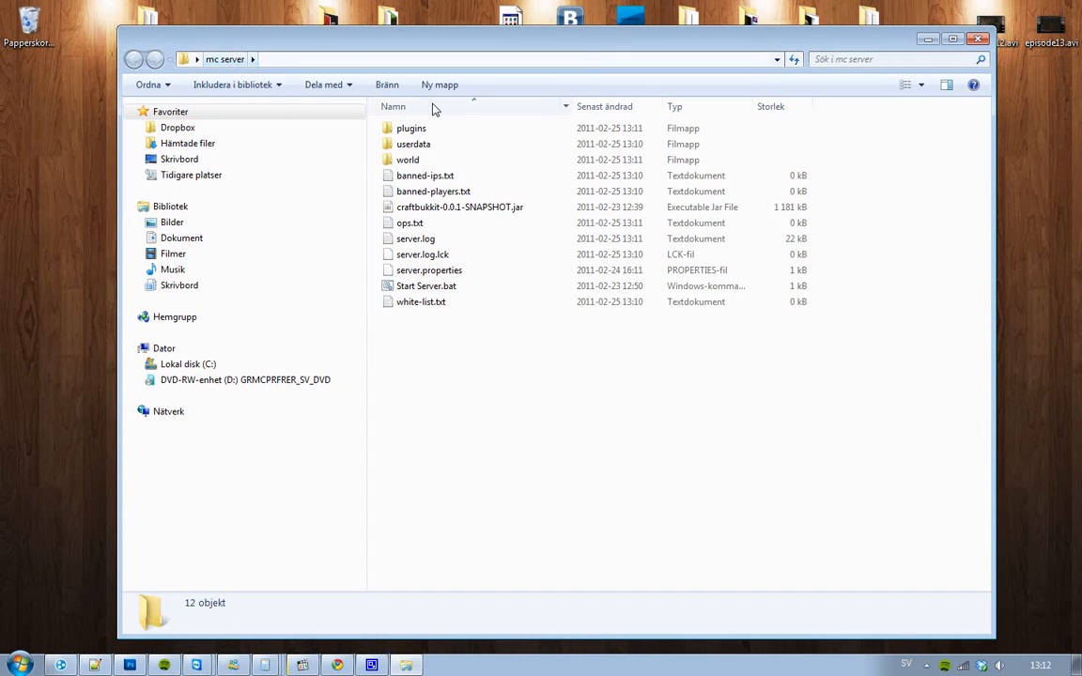
mouse_move(584, 457)
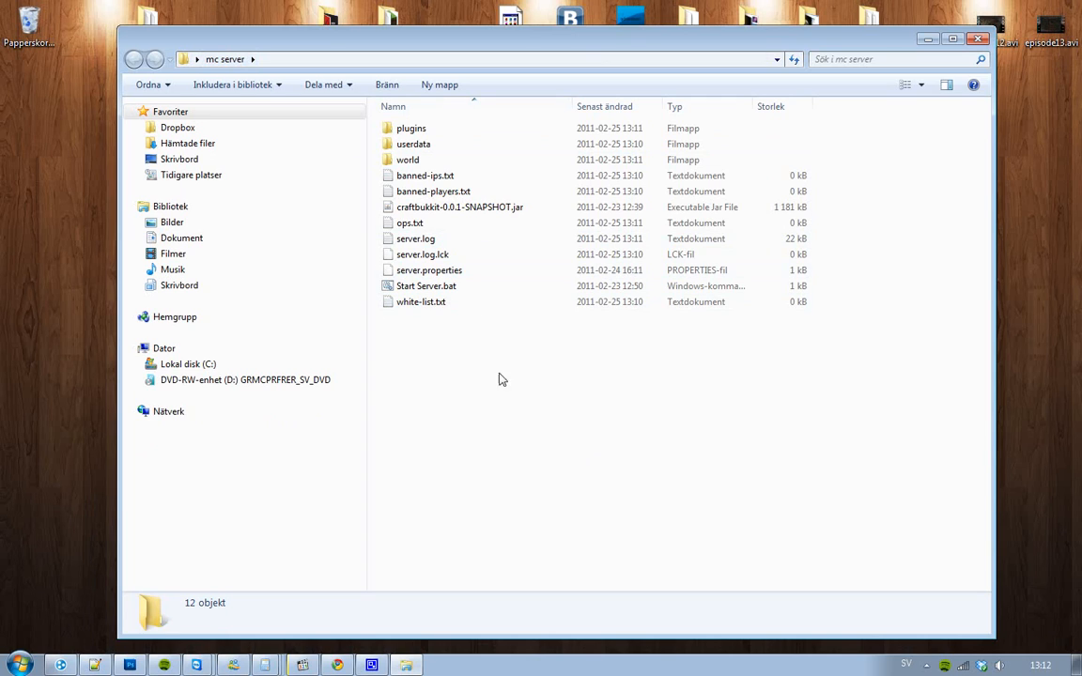
mouse_move(472, 300)
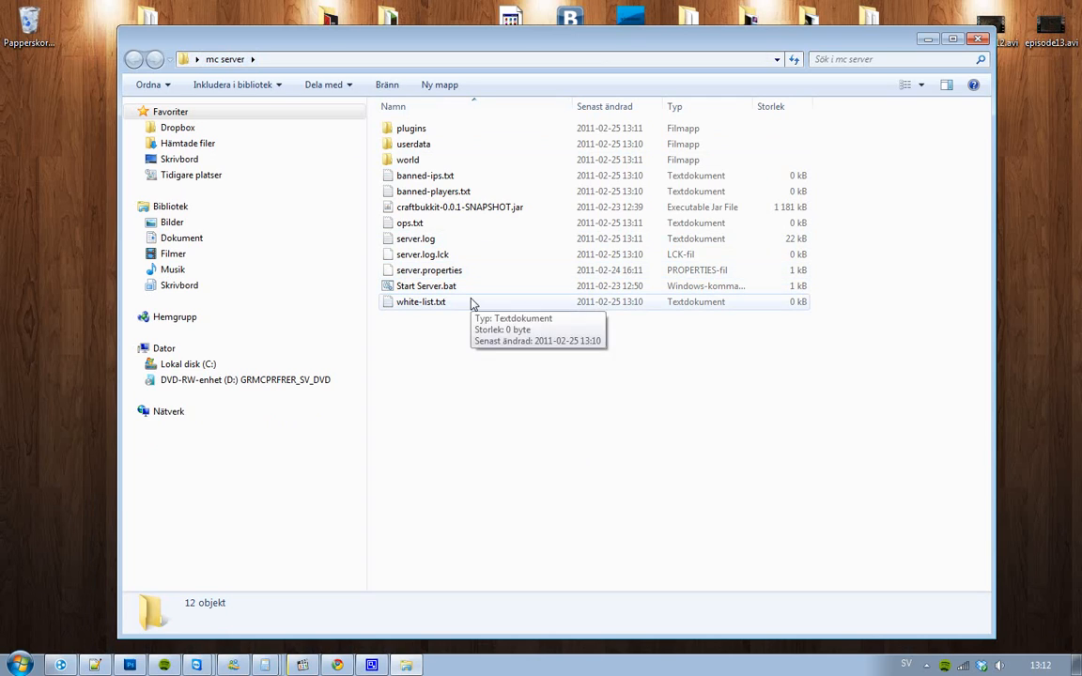
mouse_move(436, 130)
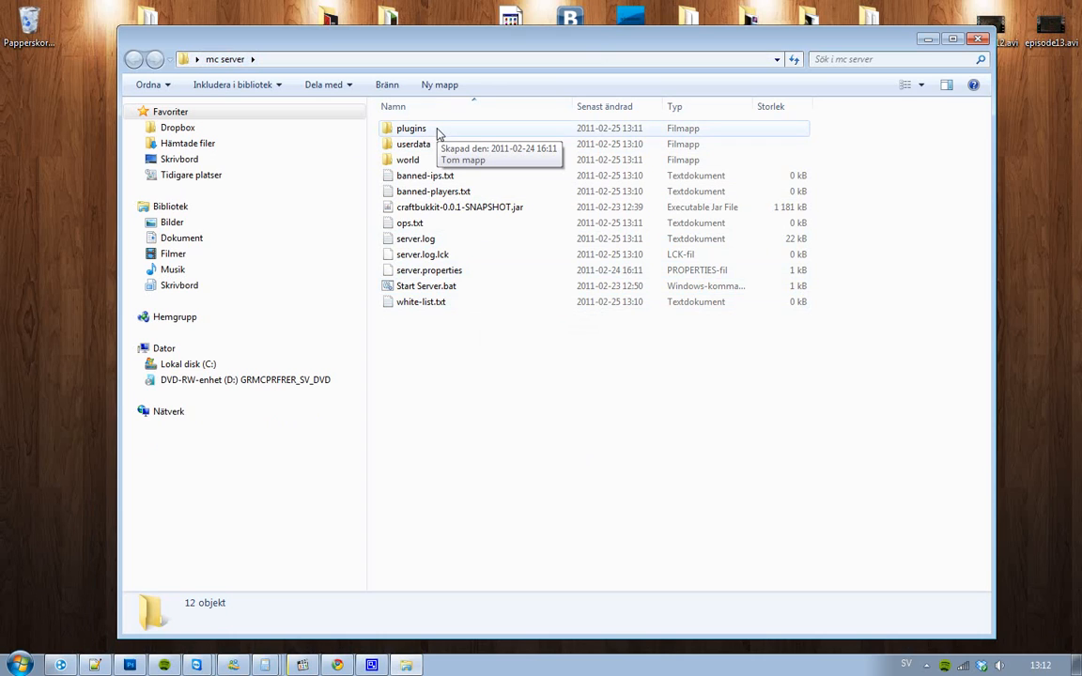
double_click(410, 128)
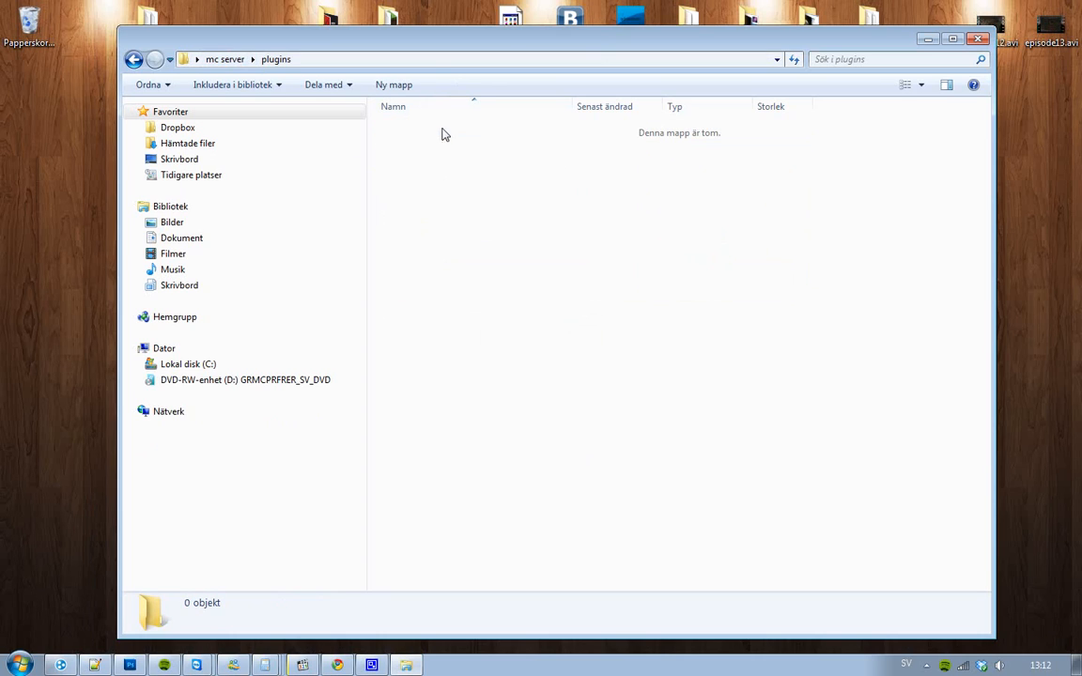
mouse_move(473, 298)
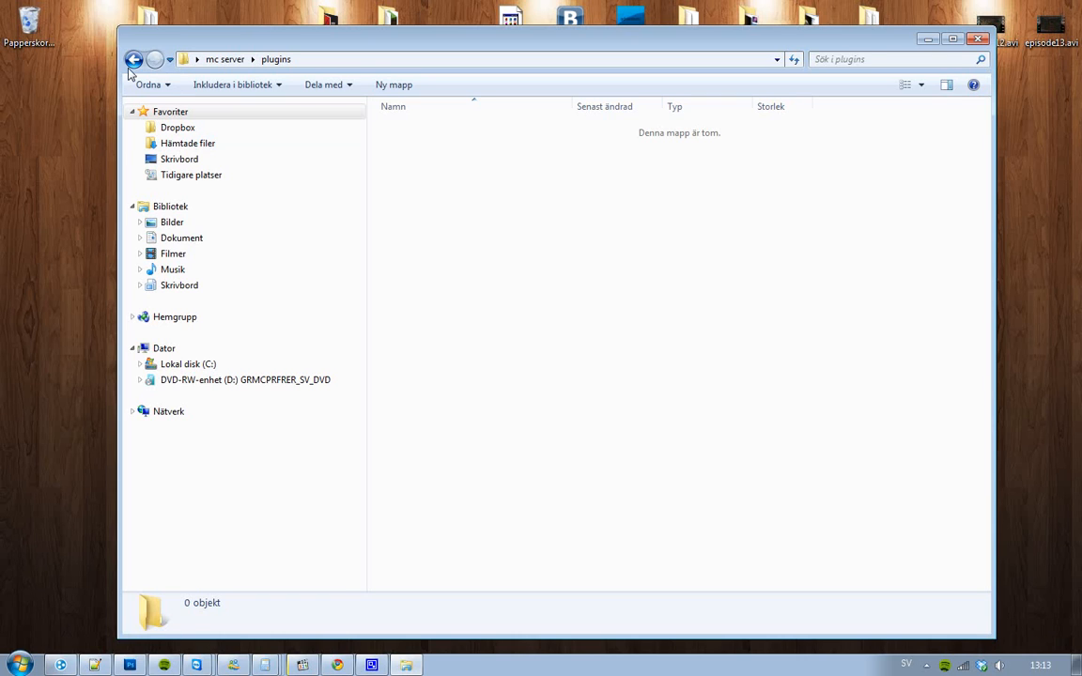
left_click(133, 58)
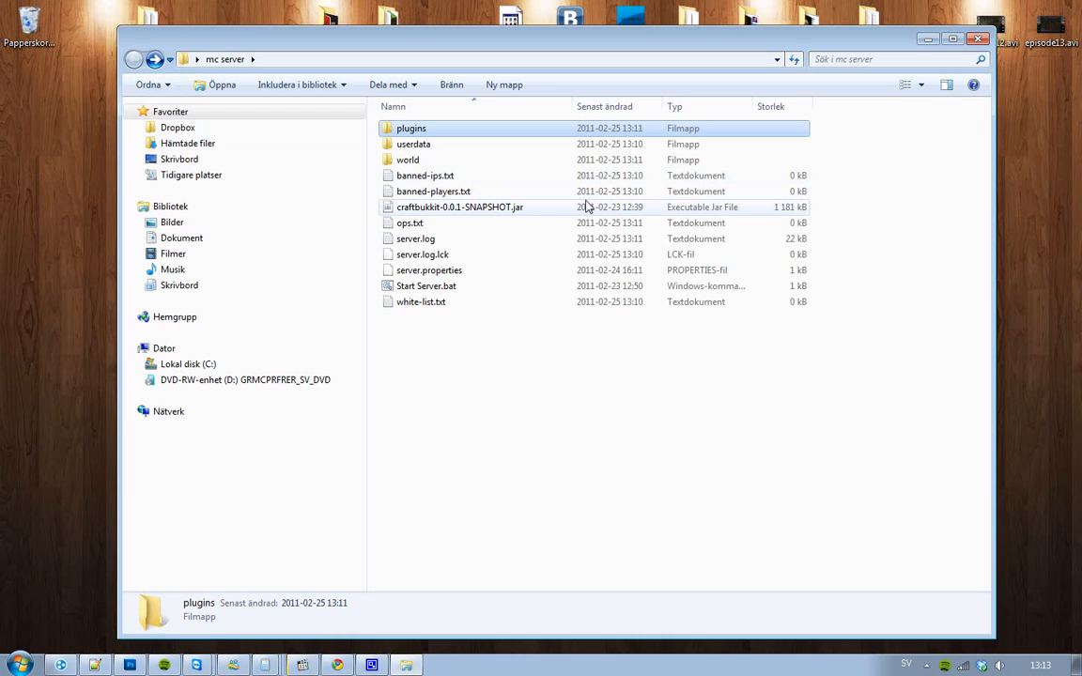
left_click(458, 207)
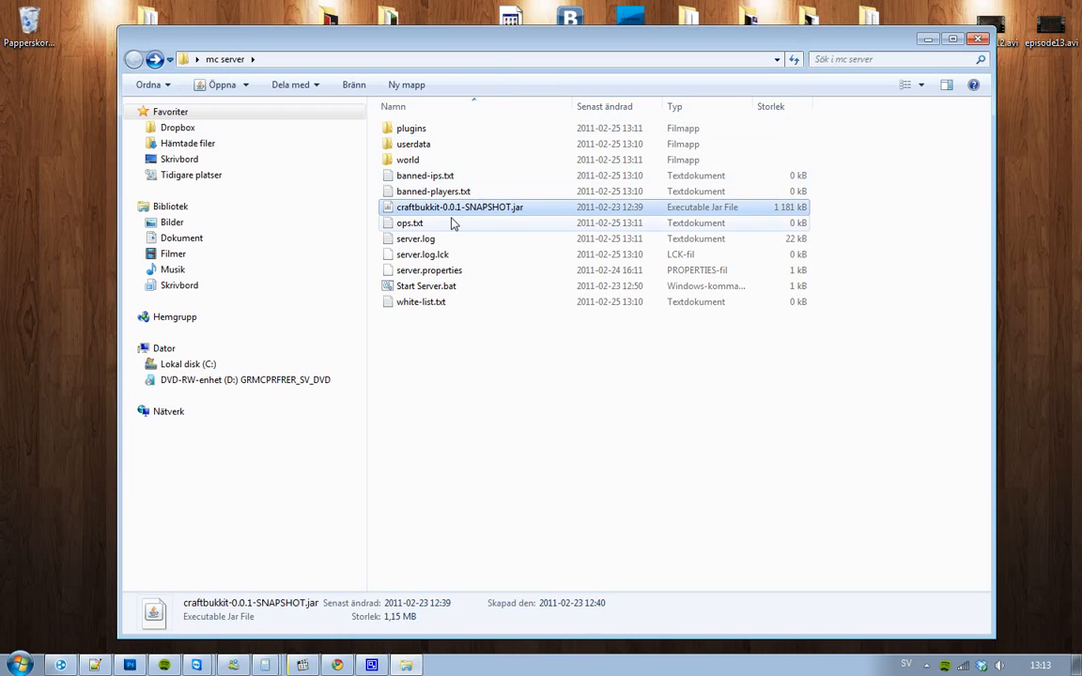
mouse_move(524, 216)
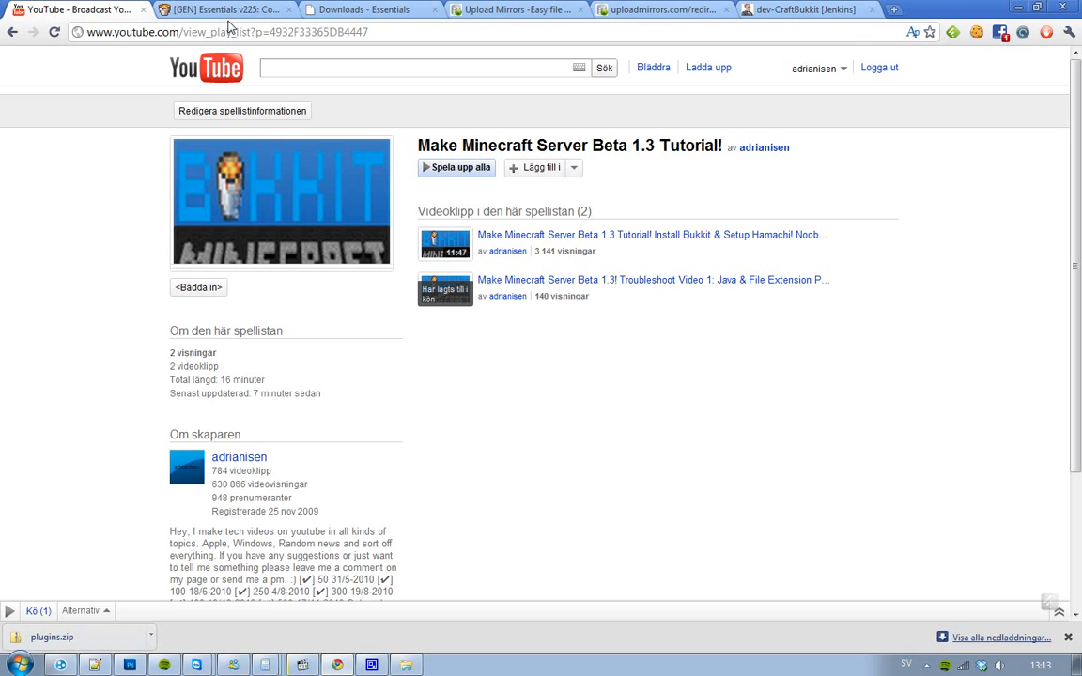
mouse_move(229, 26)
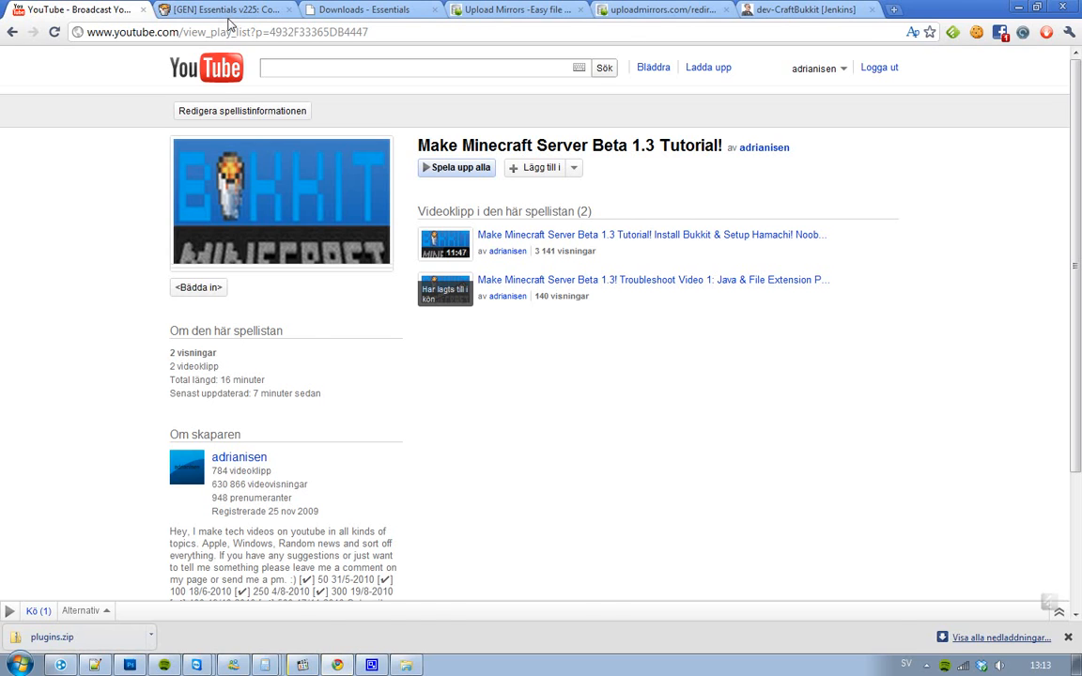
Step: Show the '[GEN] Essentials v225' Bukkit forum thread in Chrome
left_click(226, 9)
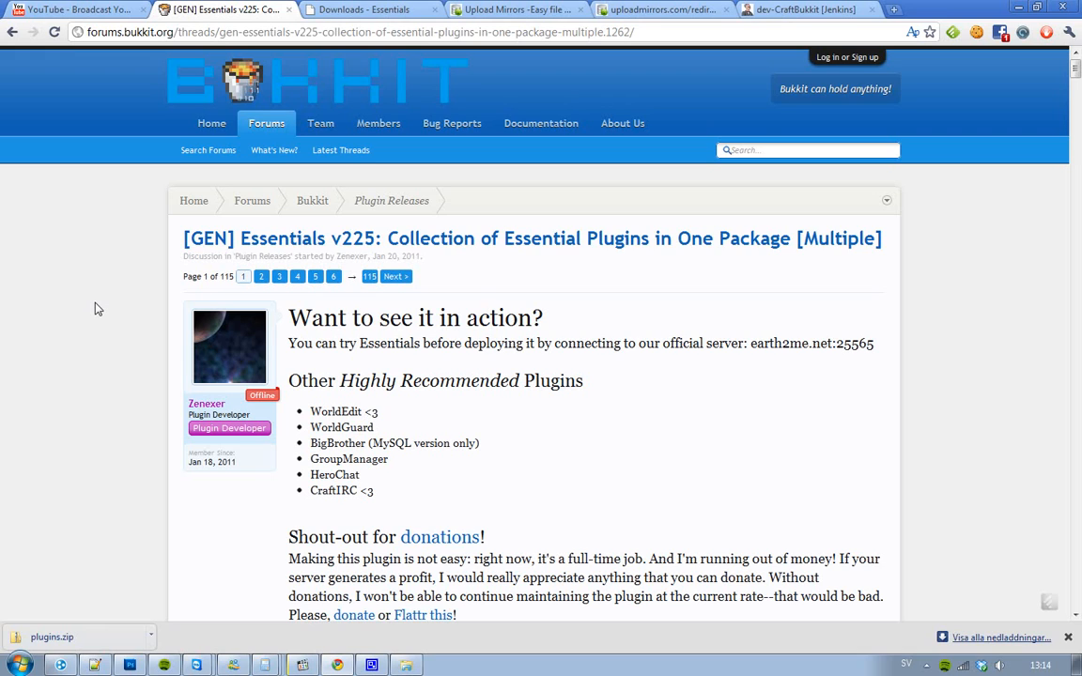
mouse_move(107, 158)
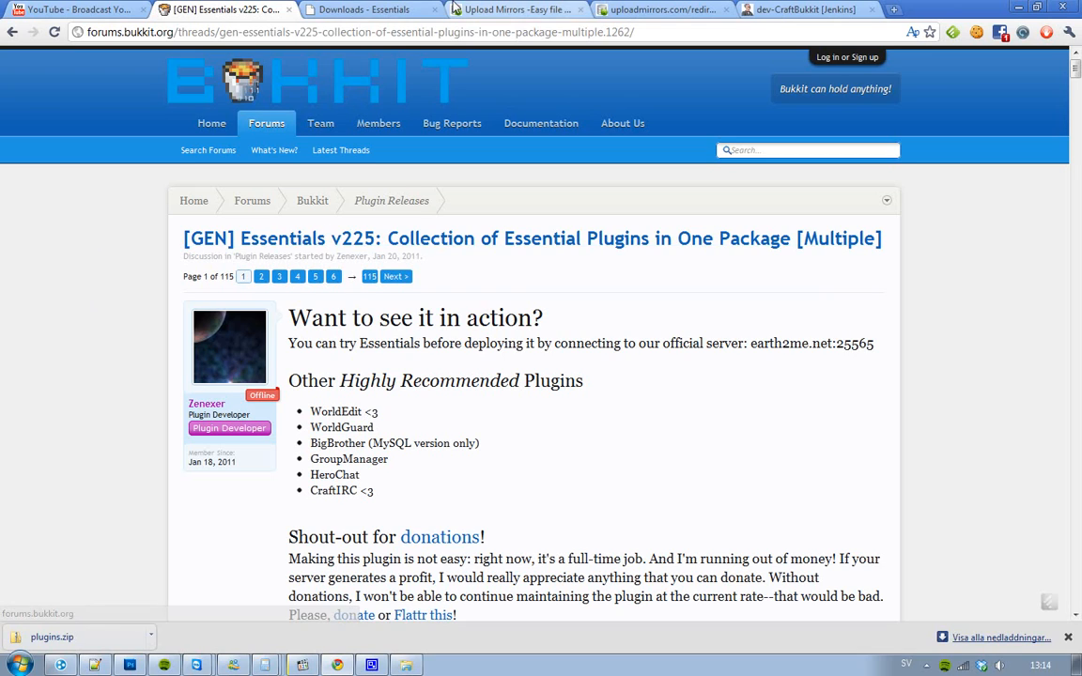
mouse_move(526, 289)
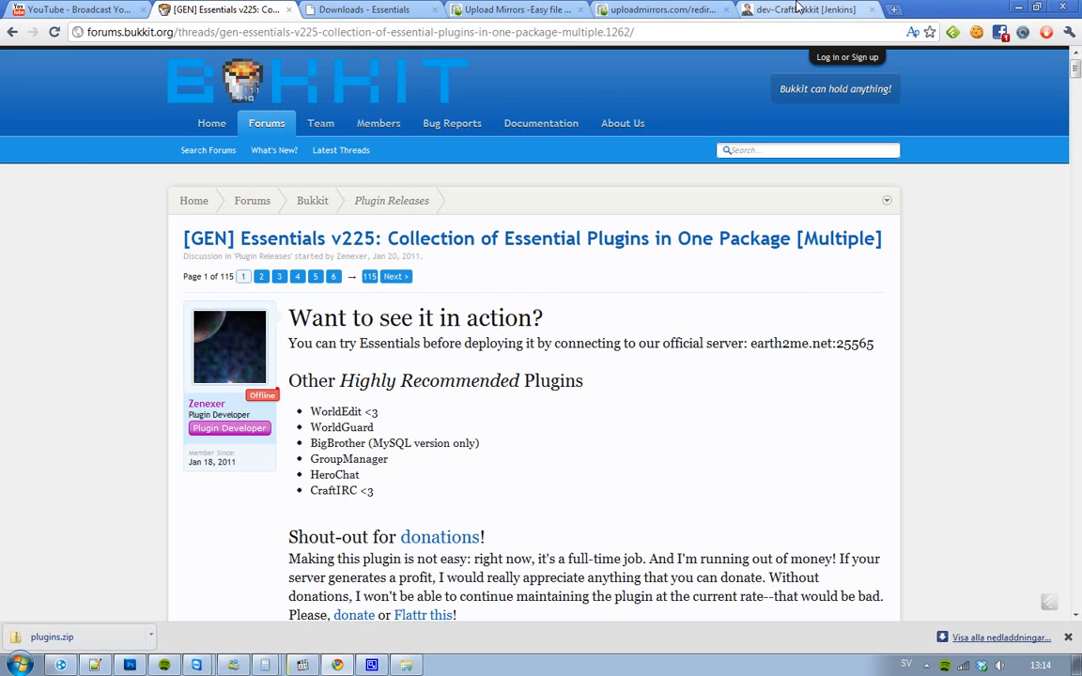
Step: From the Jenkins dashboard, reach dev-CraftBukkit build #428 and its craftbukkit-0.0.1-SNAPSHOT.jar artifact
left_click(804, 9)
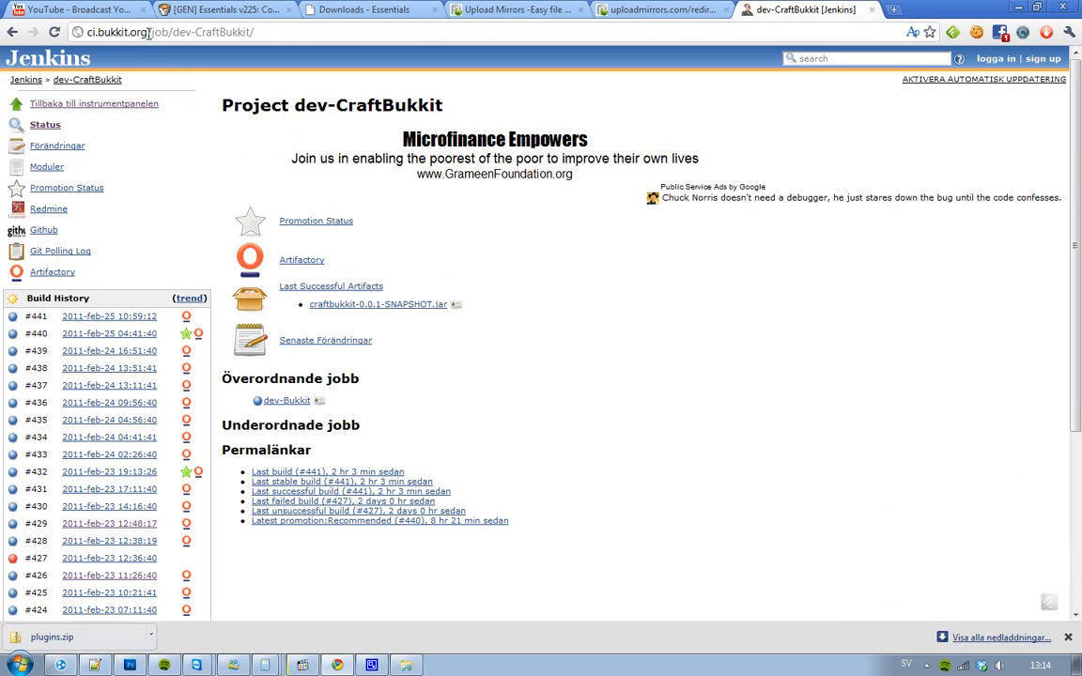
left_click(188, 32)
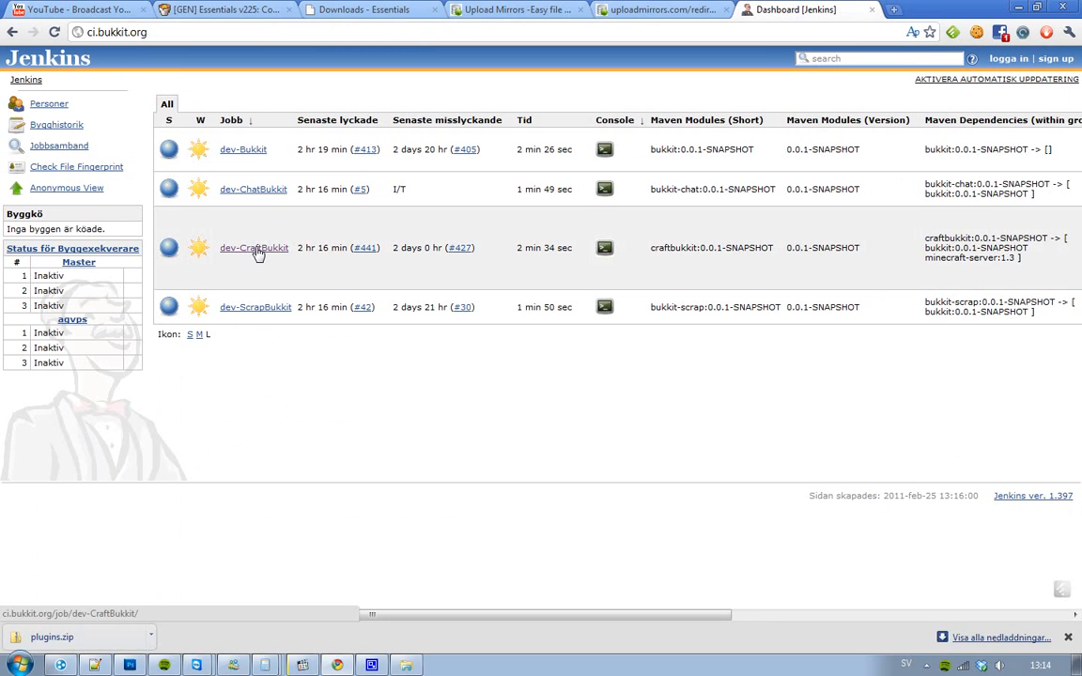
left_click(253, 248)
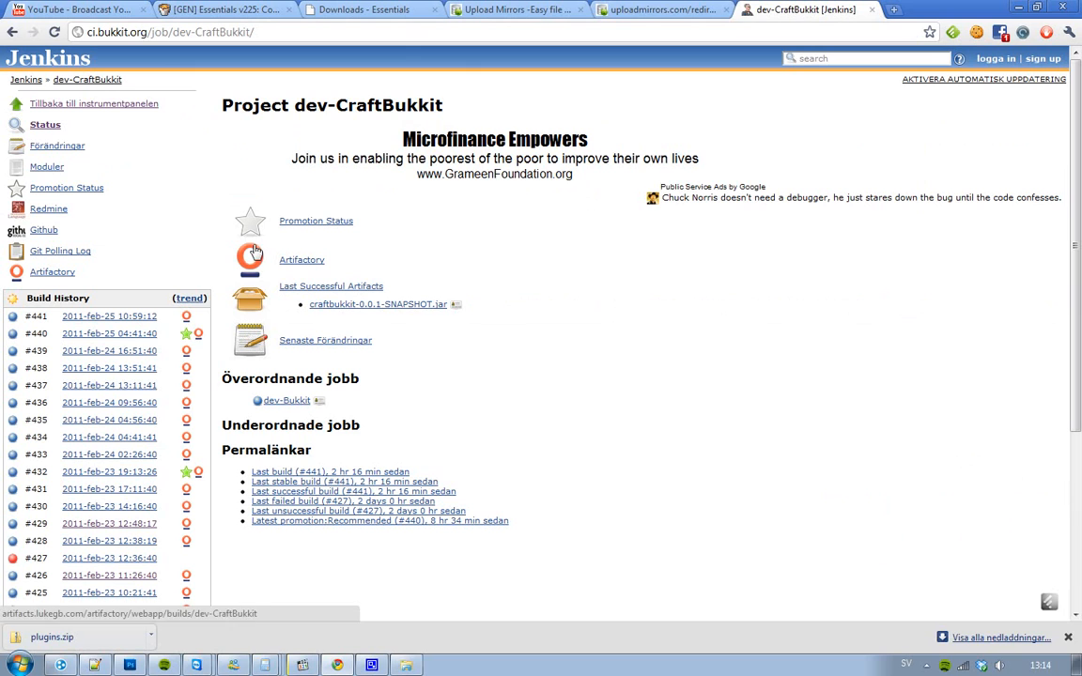
scroll("down", 3)
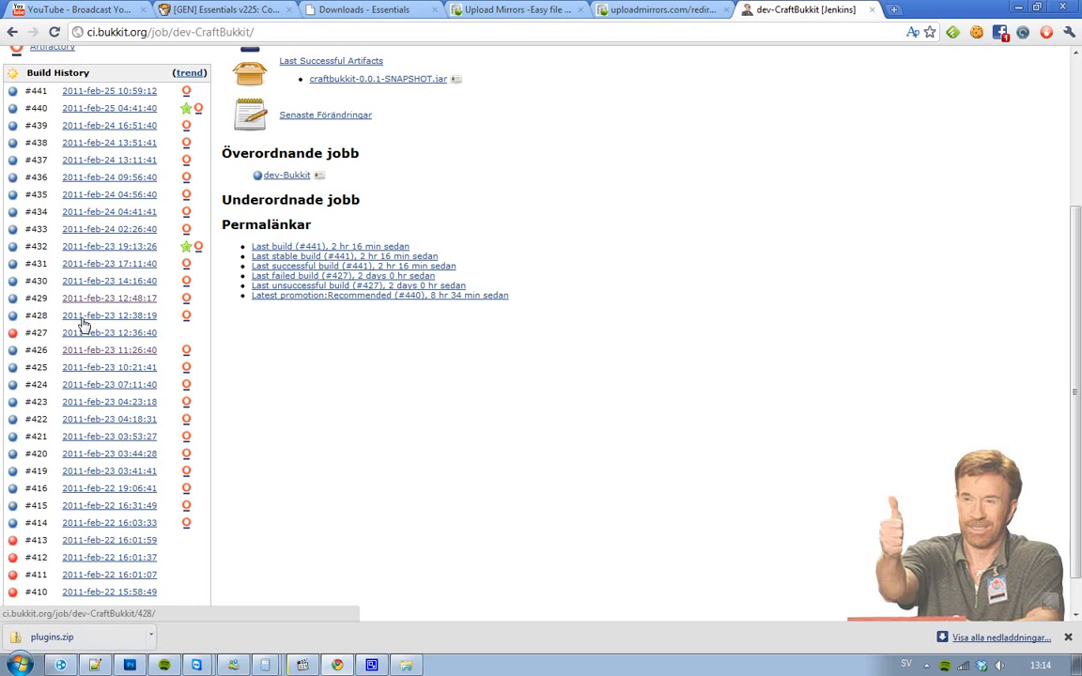
left_click(109, 316)
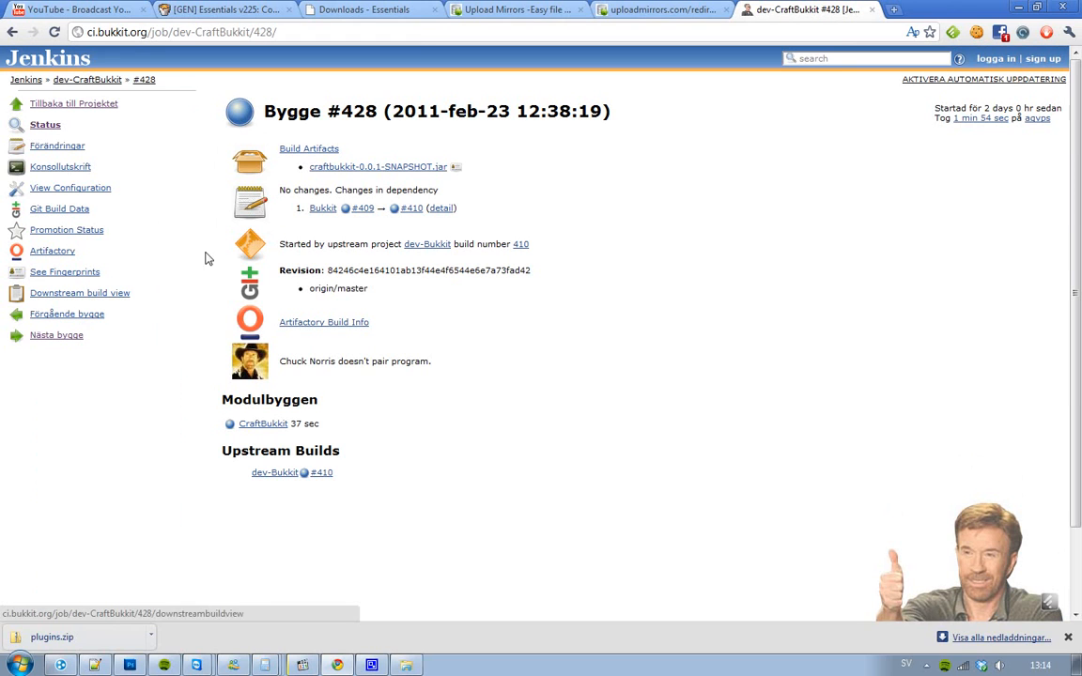
mouse_move(421, 176)
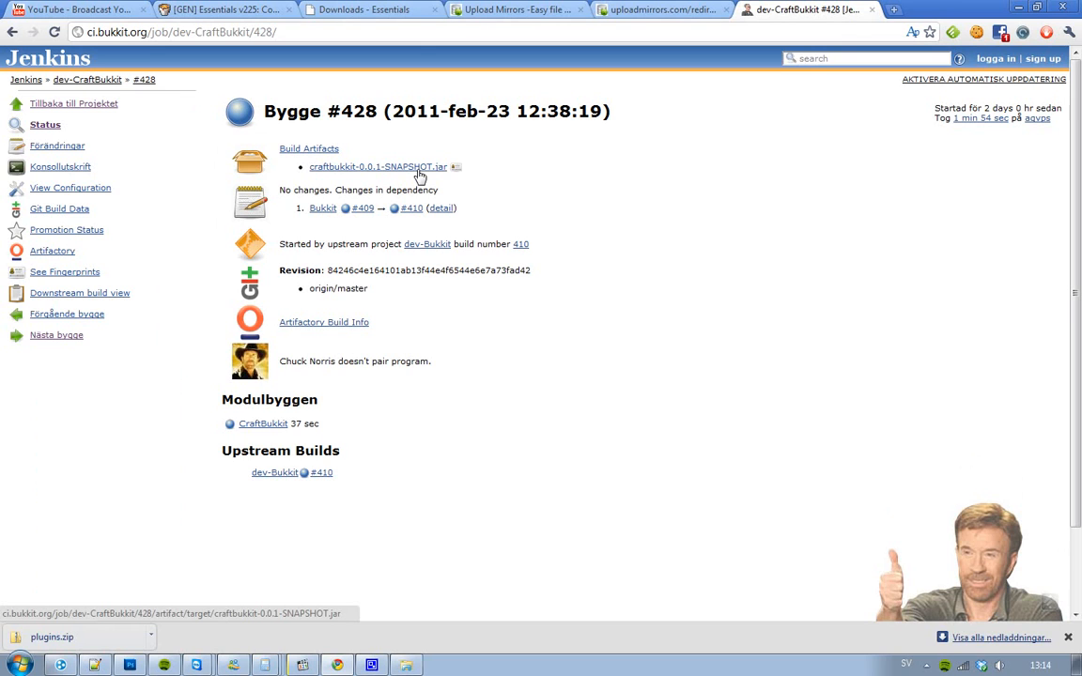
left_click(515, 9)
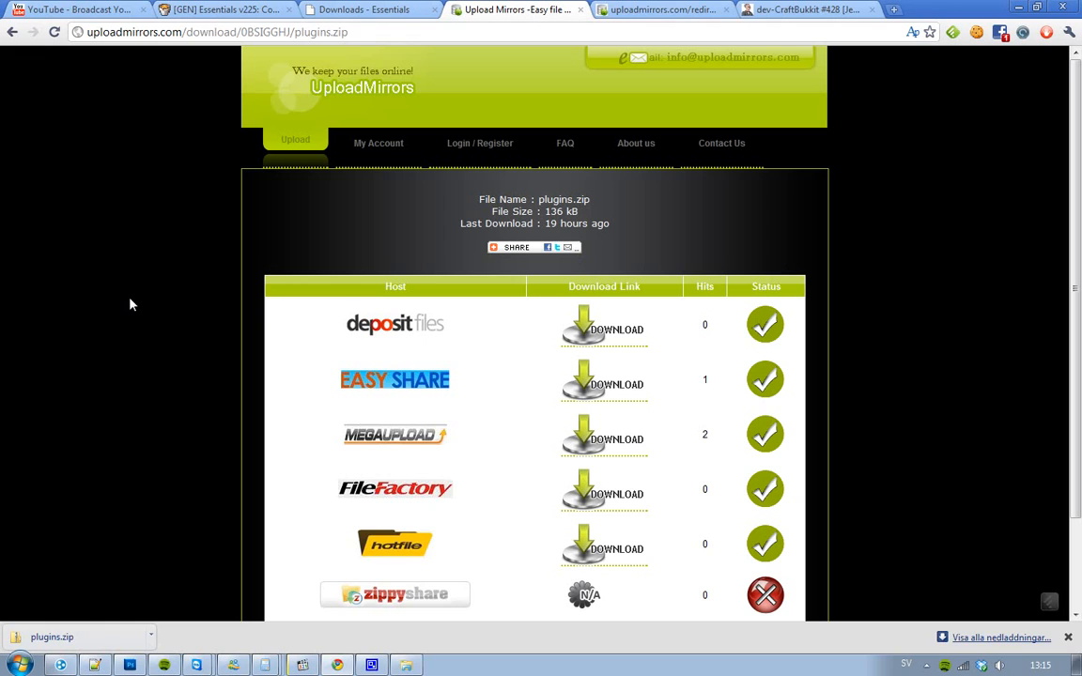
scroll("down", 3)
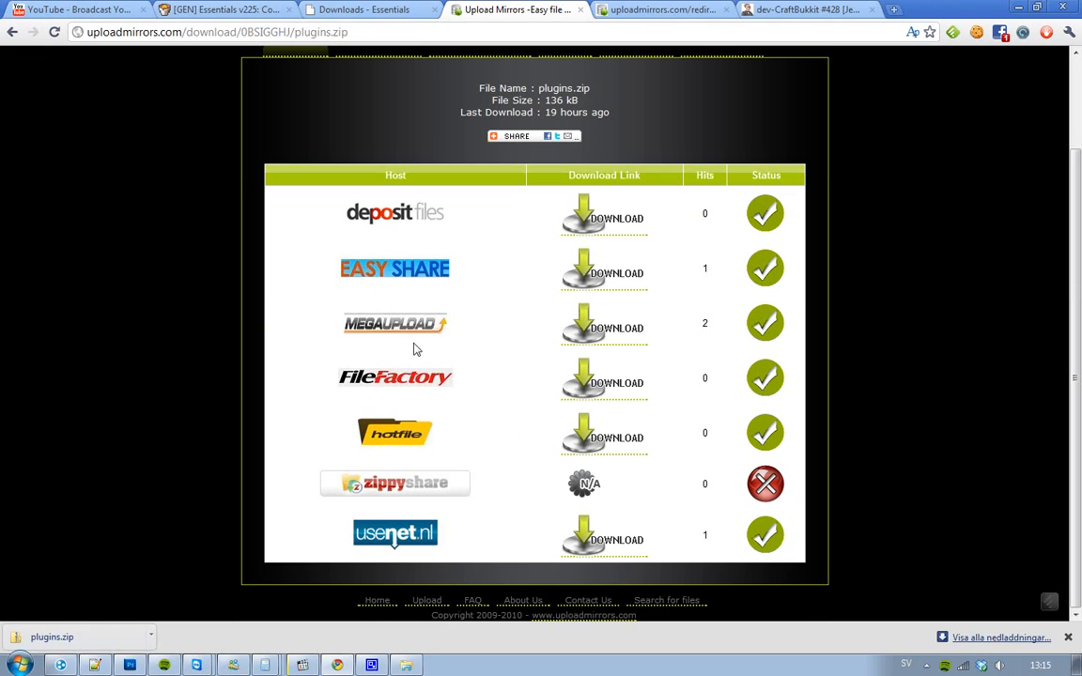
mouse_move(230, 379)
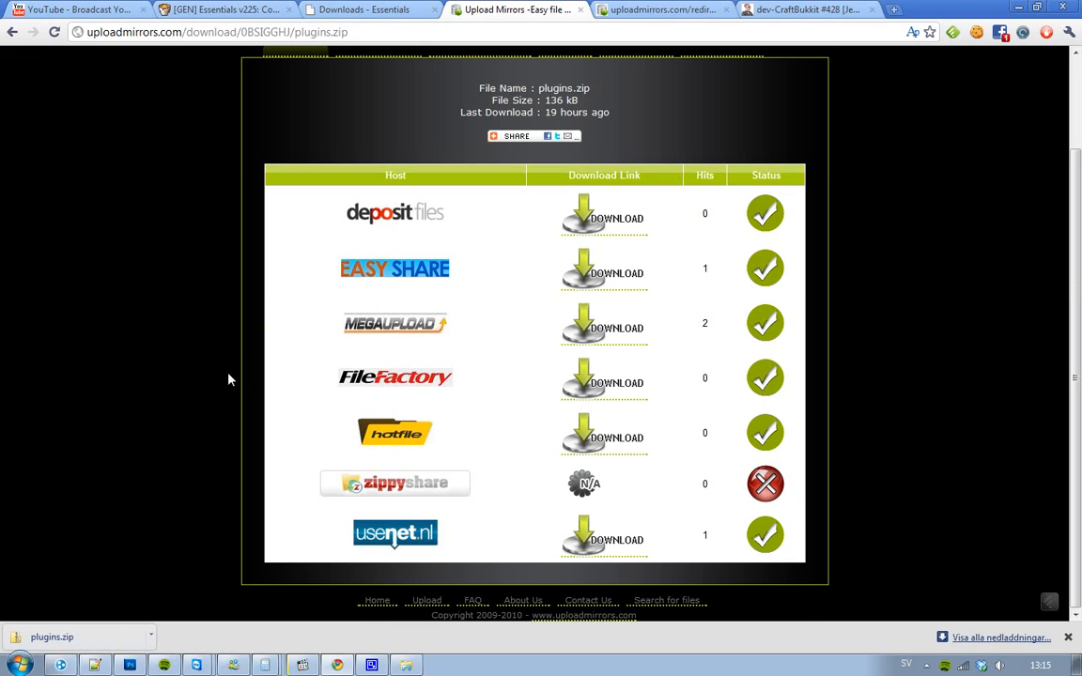
mouse_move(189, 410)
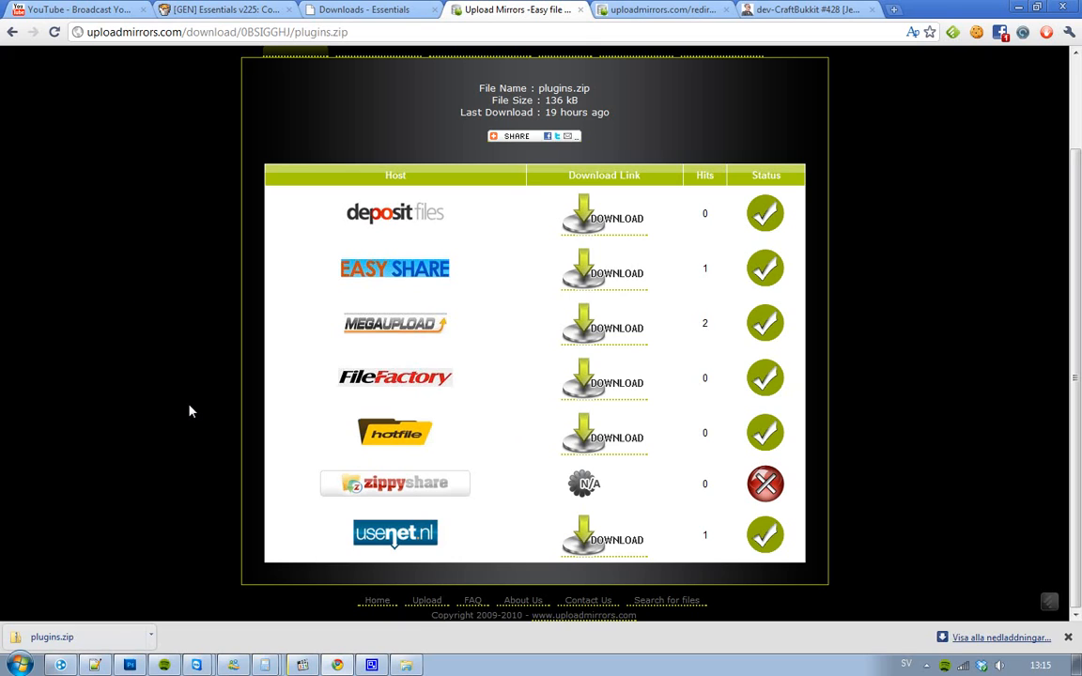
mouse_move(270, 347)
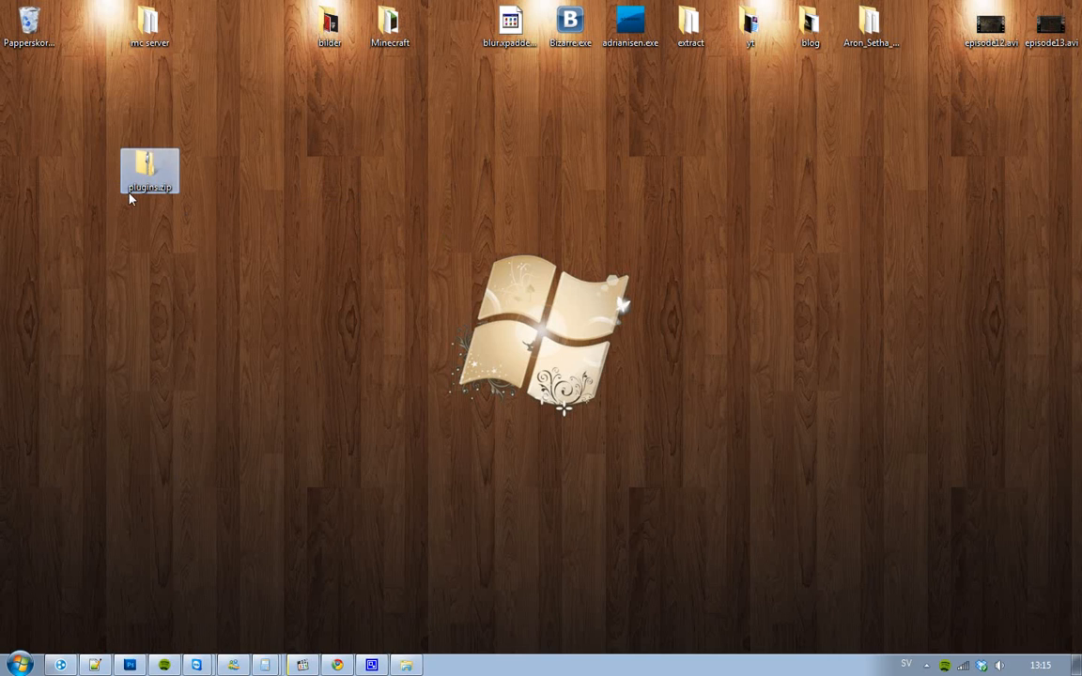
Step: Extract plugins.zip on the desktop into a plugins folder with 7-Zip
double_click(150, 169)
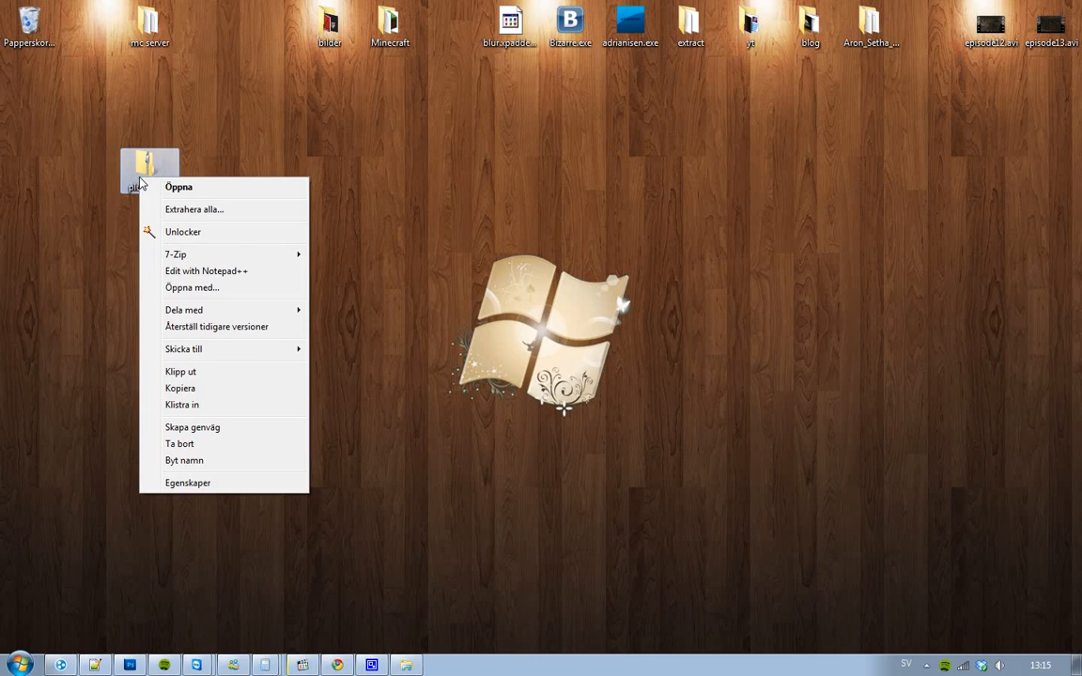
mouse_move(197, 259)
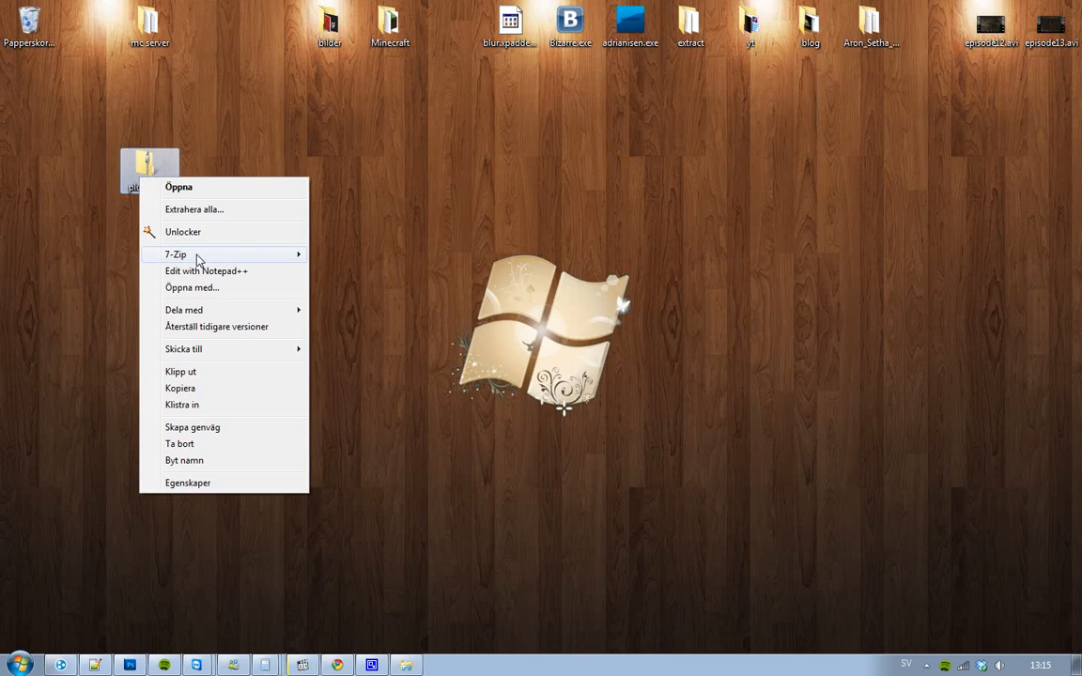
mouse_move(202, 260)
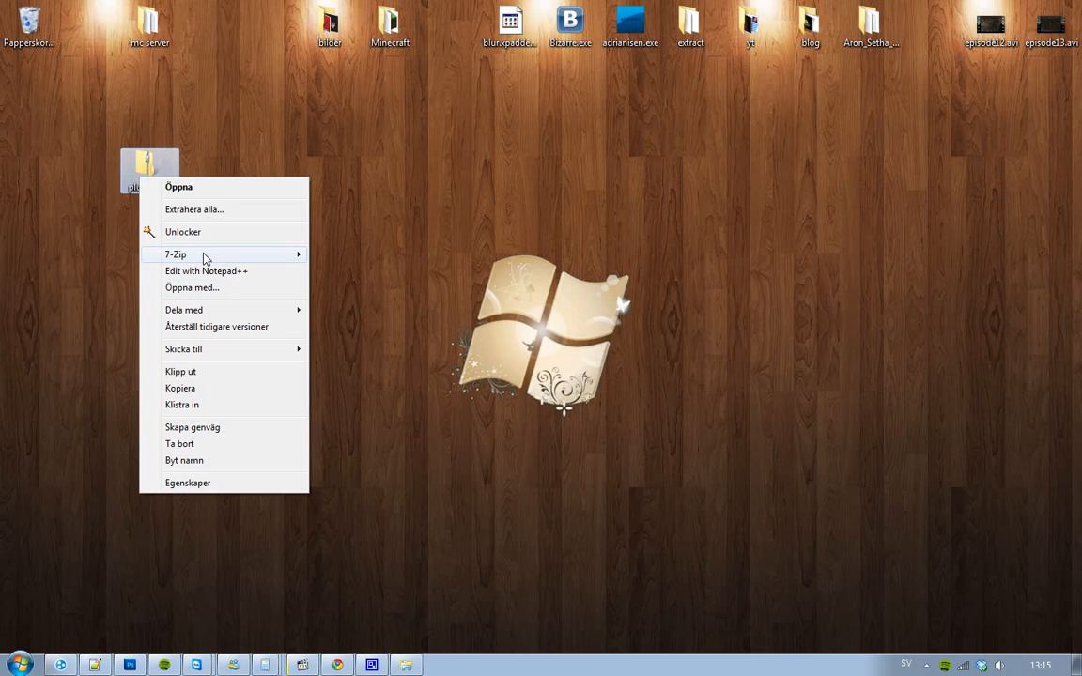
mouse_move(207, 254)
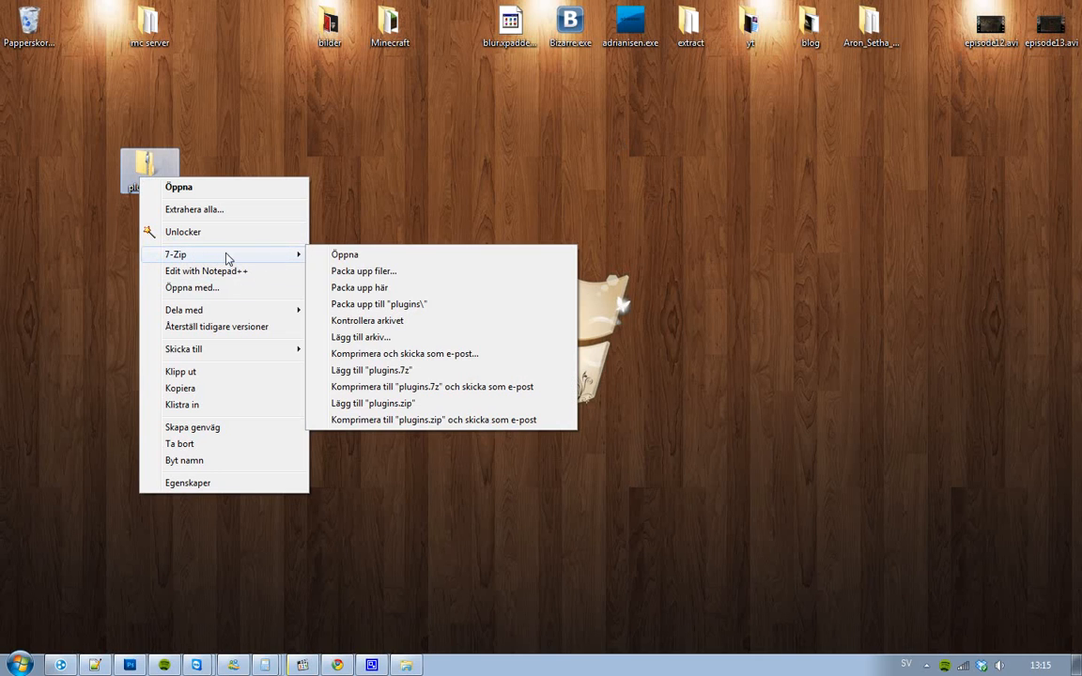
mouse_move(379, 304)
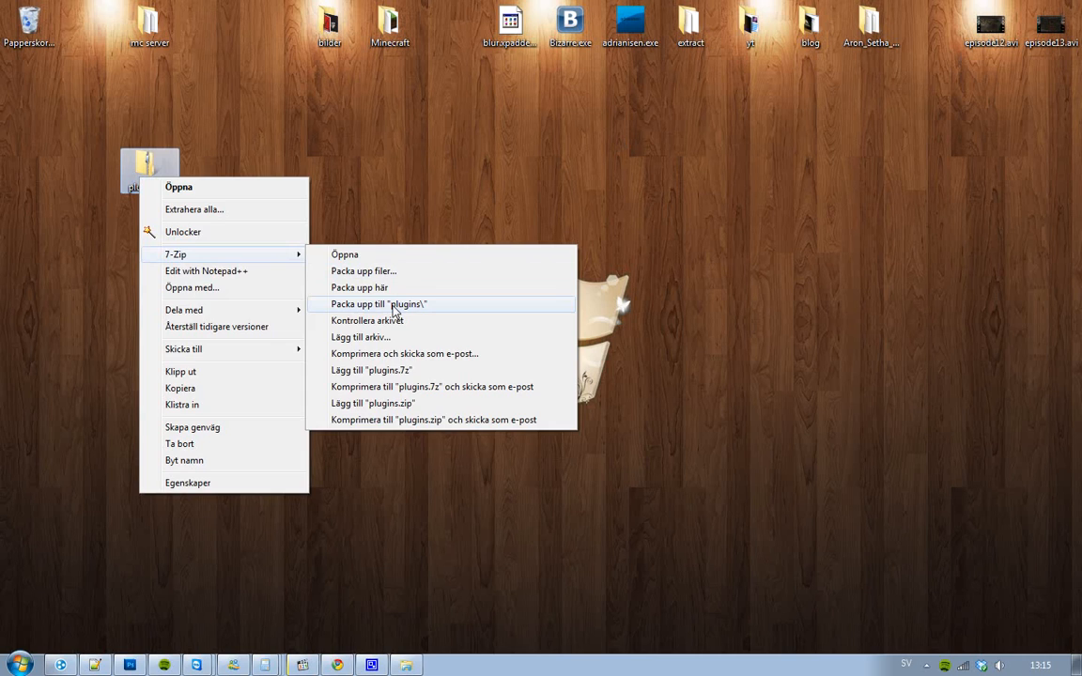
left_click(380, 304)
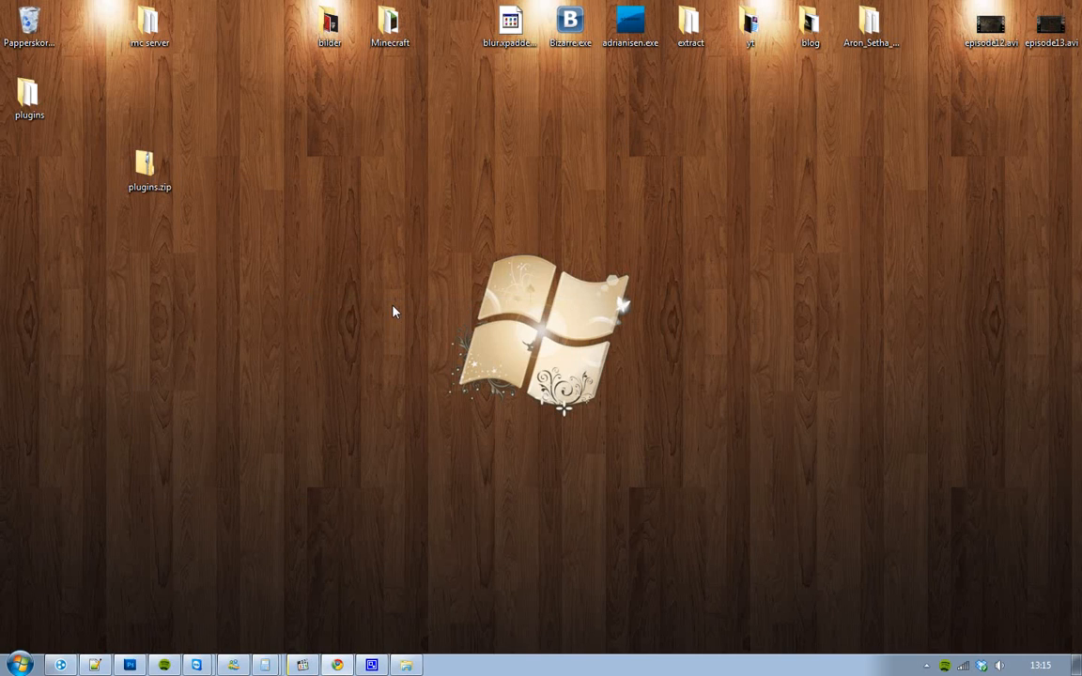
mouse_move(56, 158)
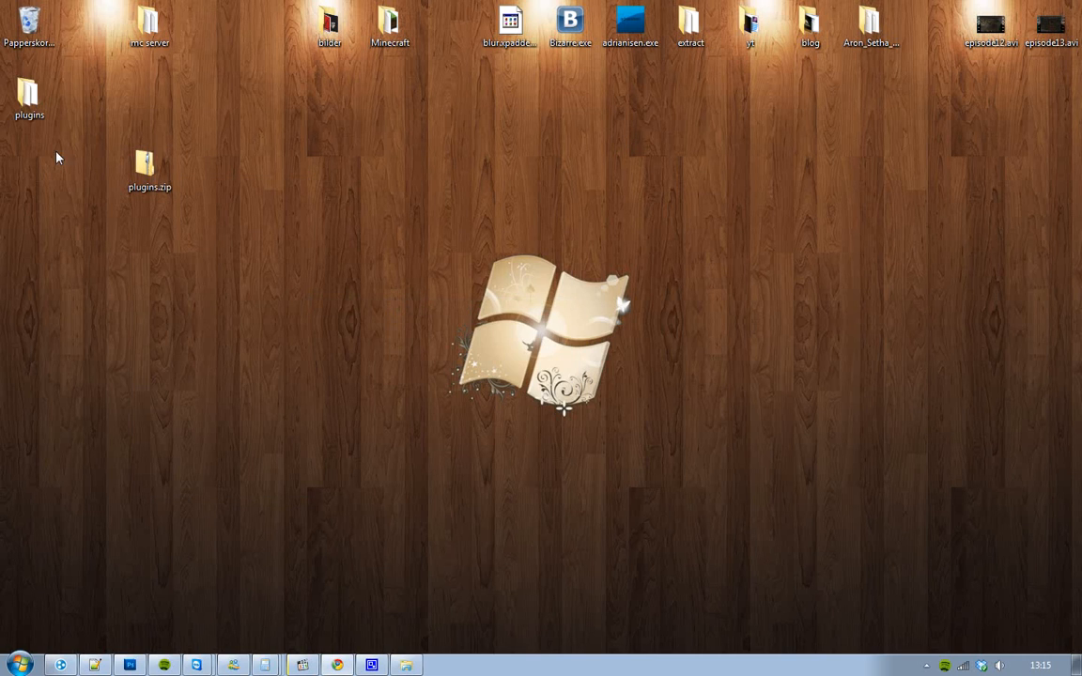
Step: View the extracted plugins folder and select all nine Essentials jar files
double_click(28, 98)
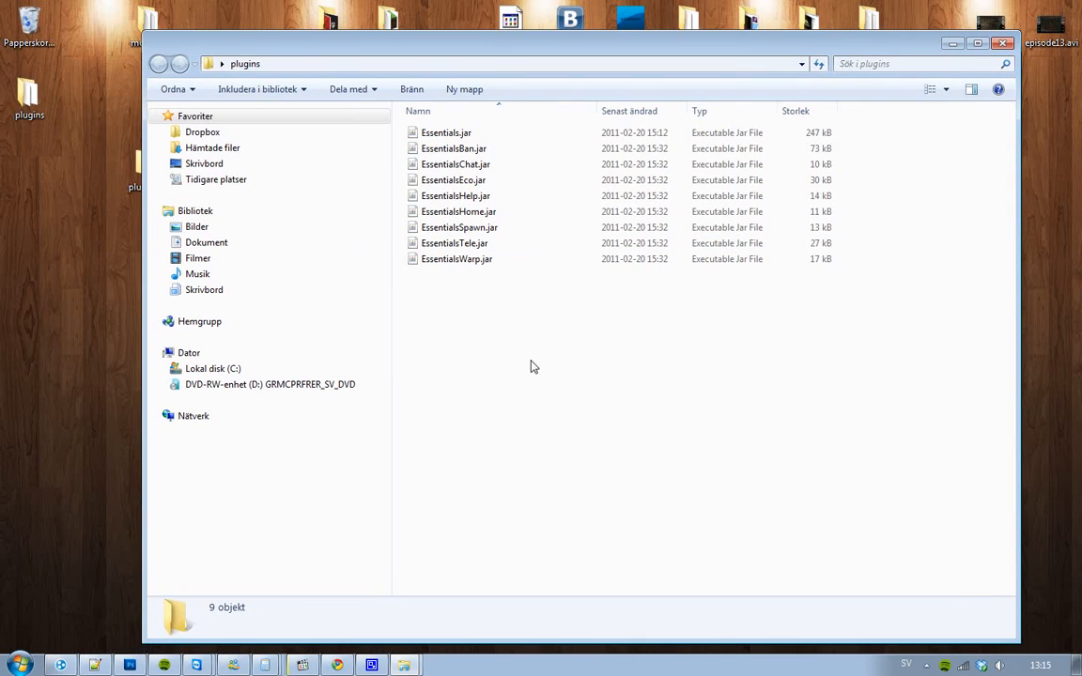
key("ctrl+a")
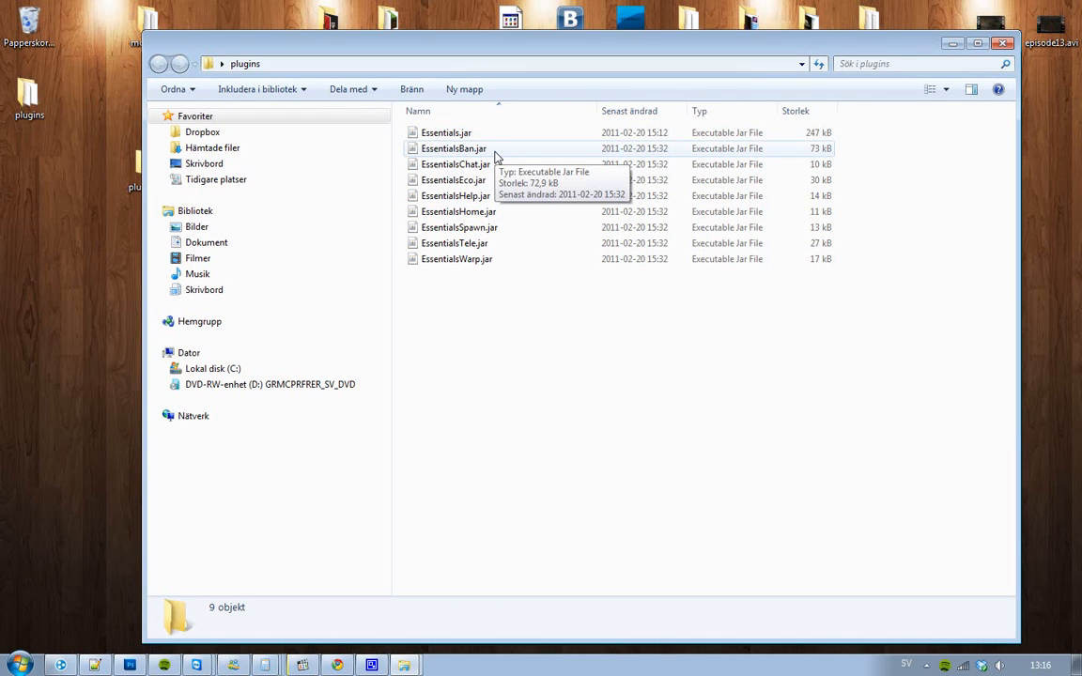
mouse_move(496, 165)
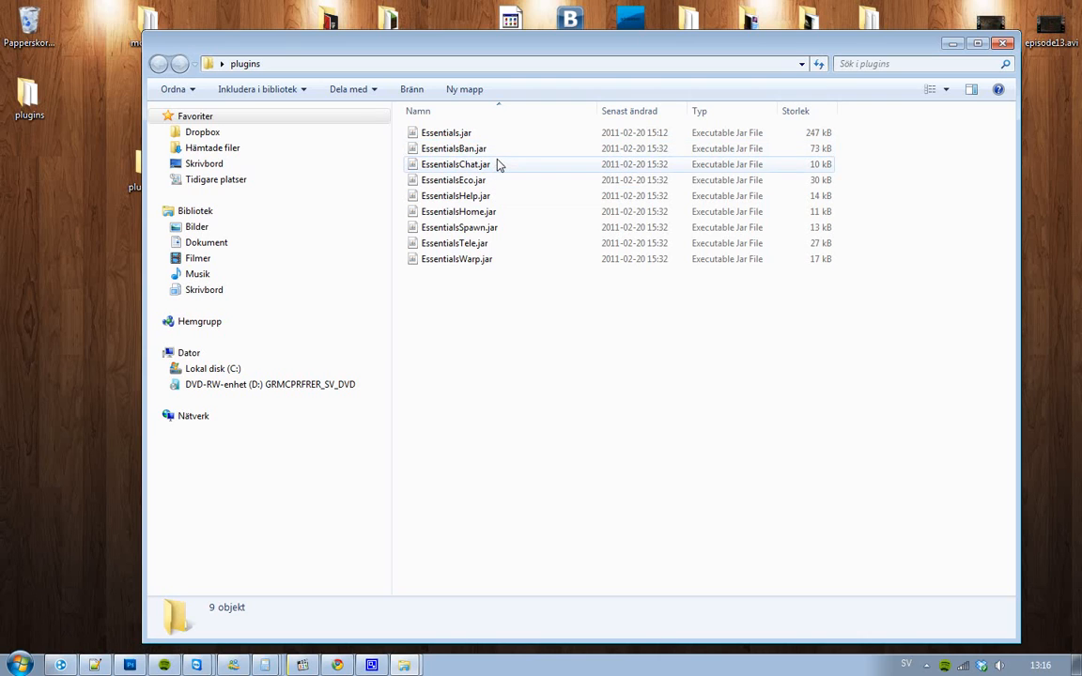
mouse_move(498, 195)
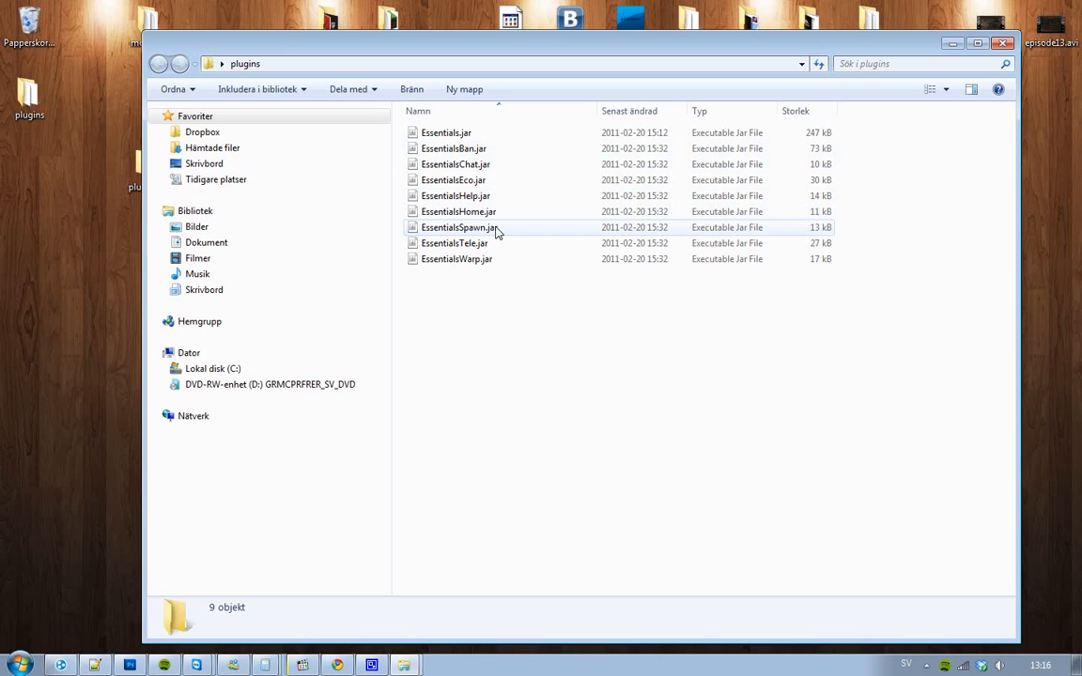
mouse_move(503, 259)
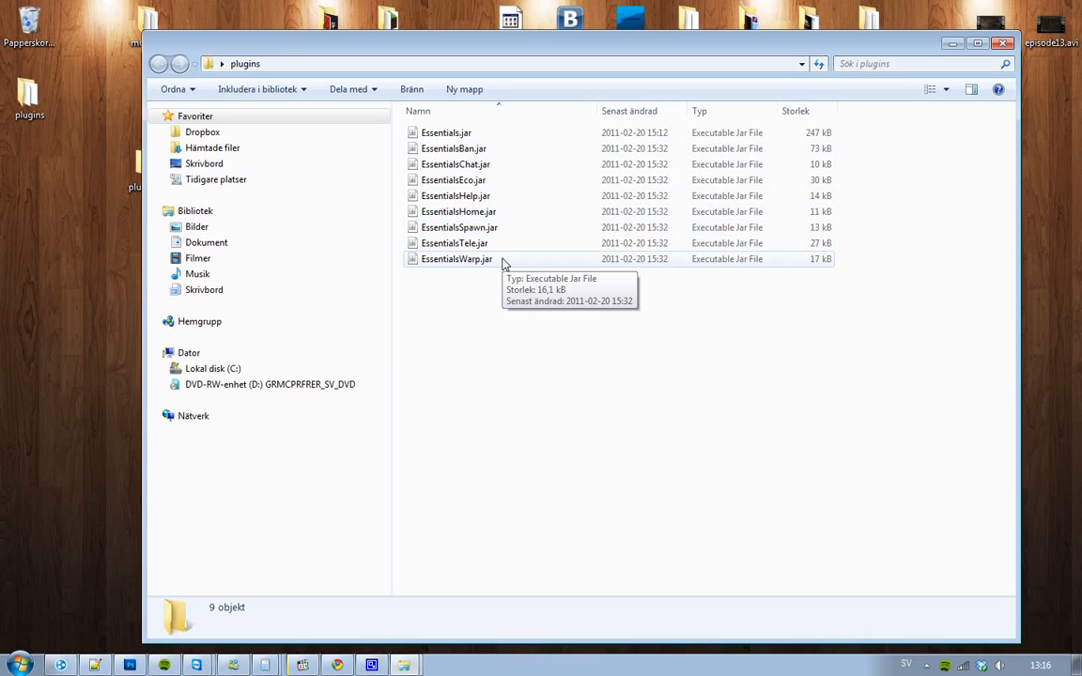
mouse_move(479, 53)
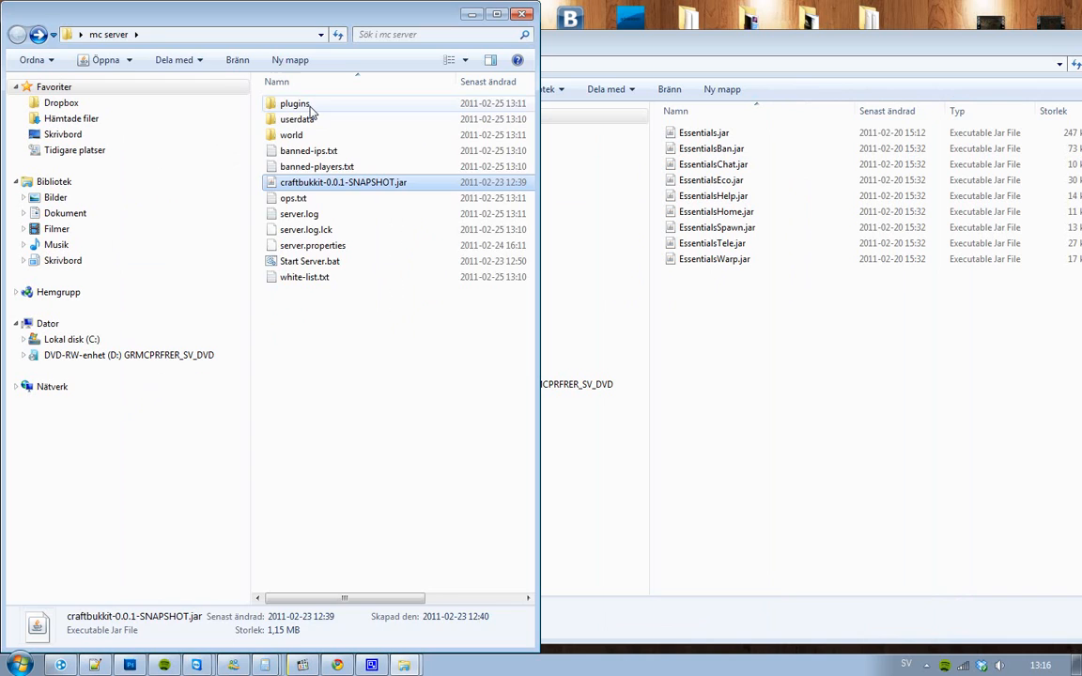
Step: Move the nine Essentials jars into the mc server plugins folder and verify they arrived
double_click(295, 104)
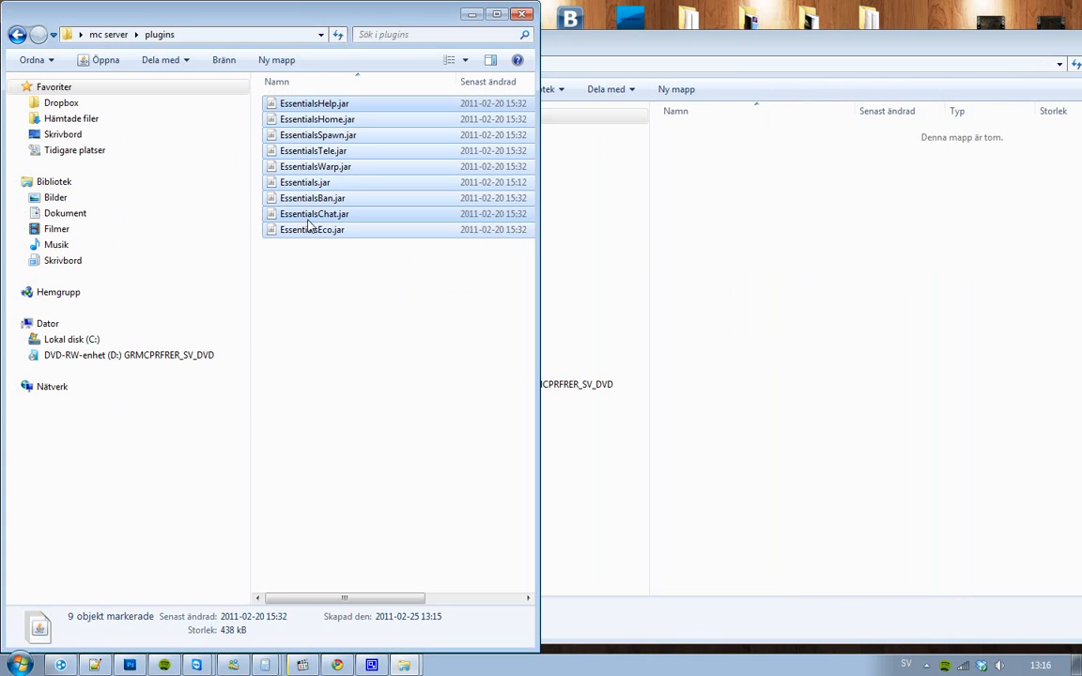
left_click(379, 271)
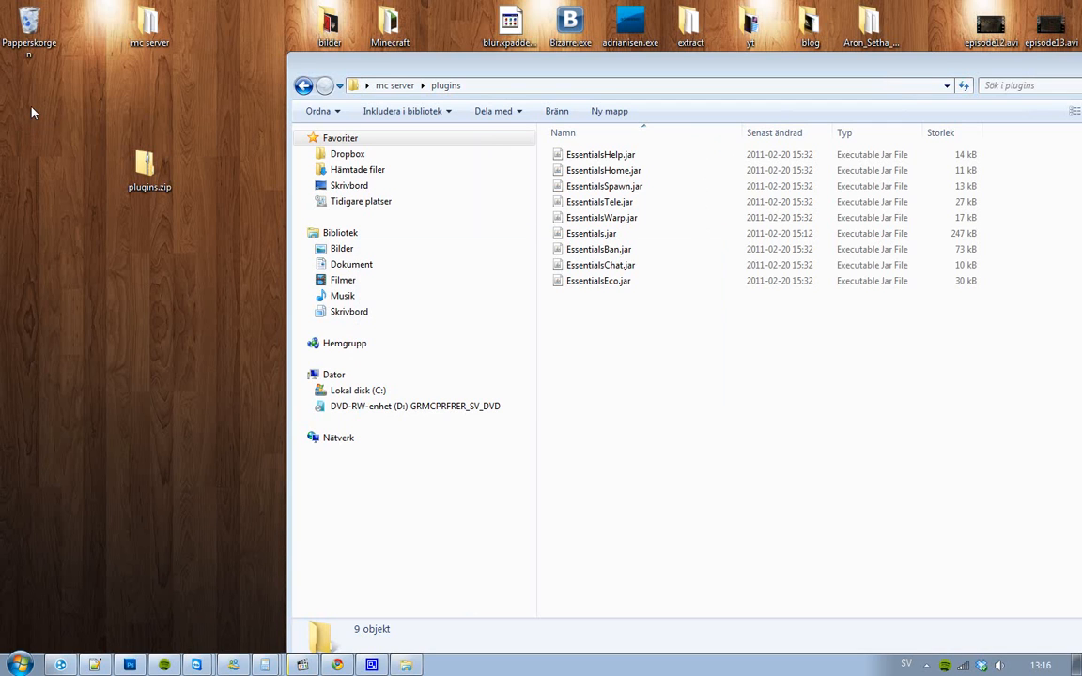
left_click(304, 86)
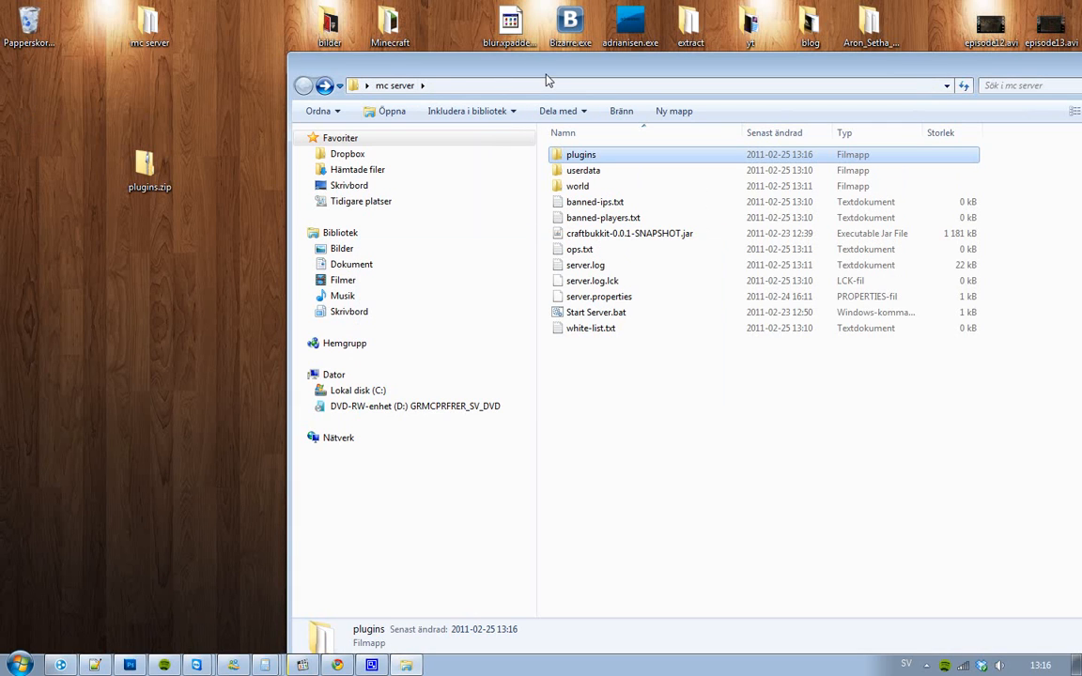
left_click_drag(549, 79, 449, 51)
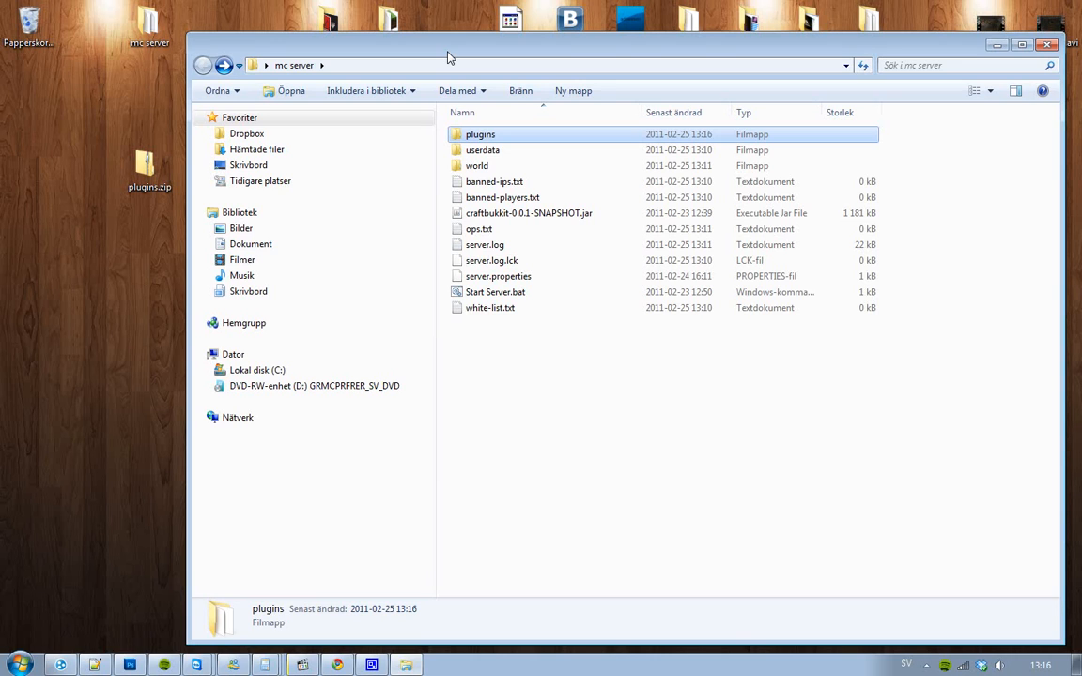
mouse_move(485, 143)
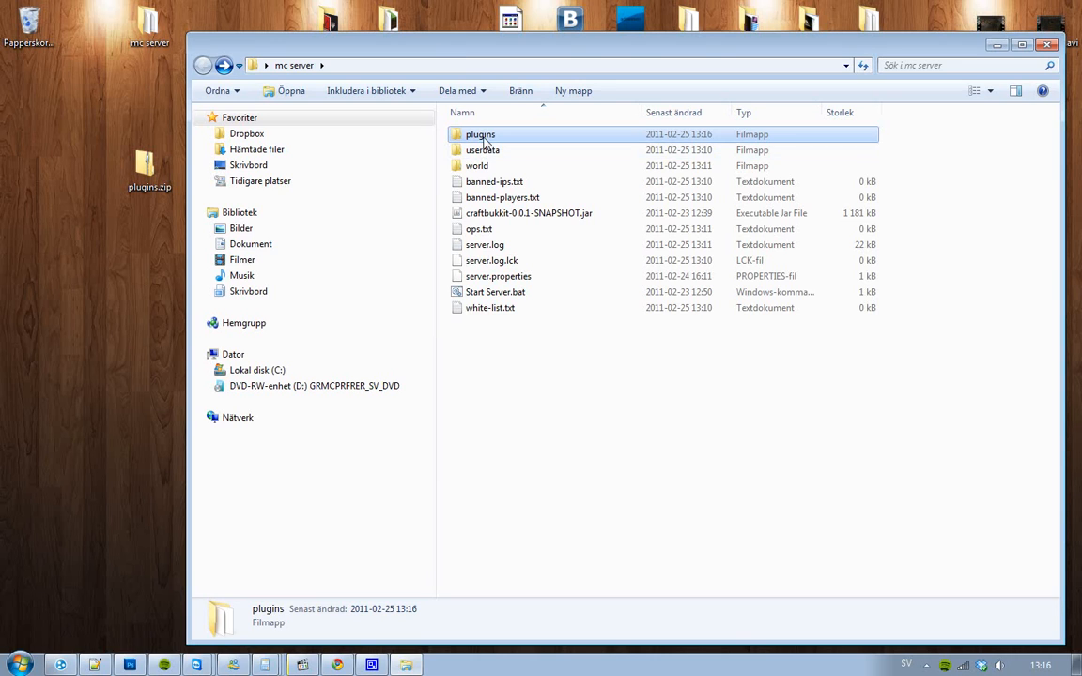
double_click(481, 133)
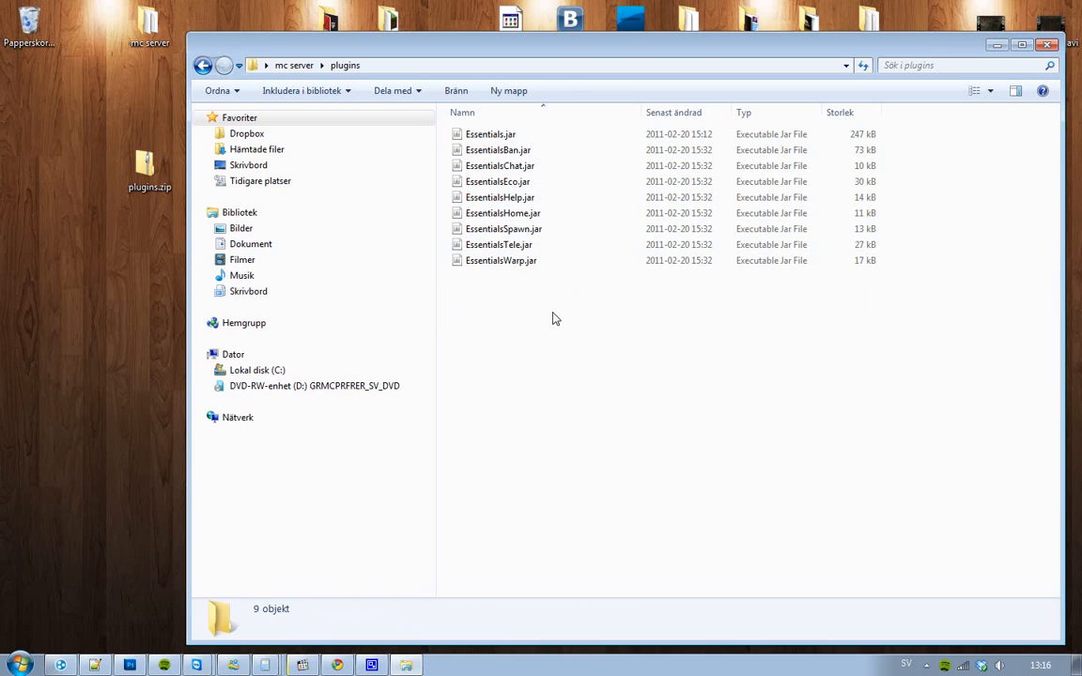
mouse_move(203, 64)
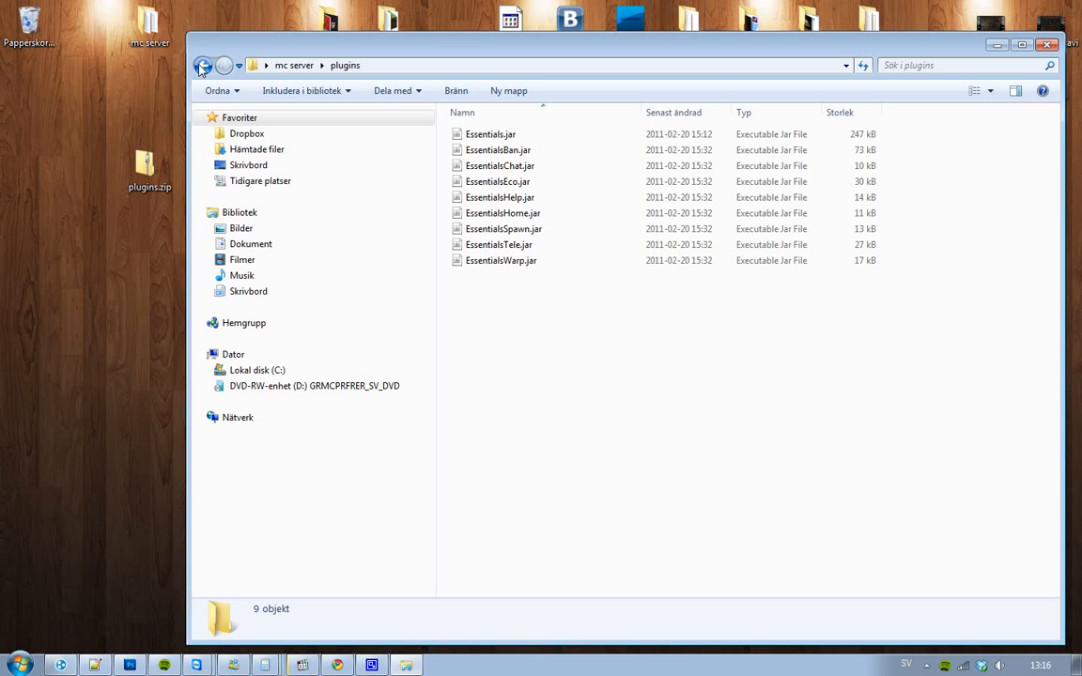
Step: Launch the server with Start Server.bat from the mc server folder
left_click(203, 64)
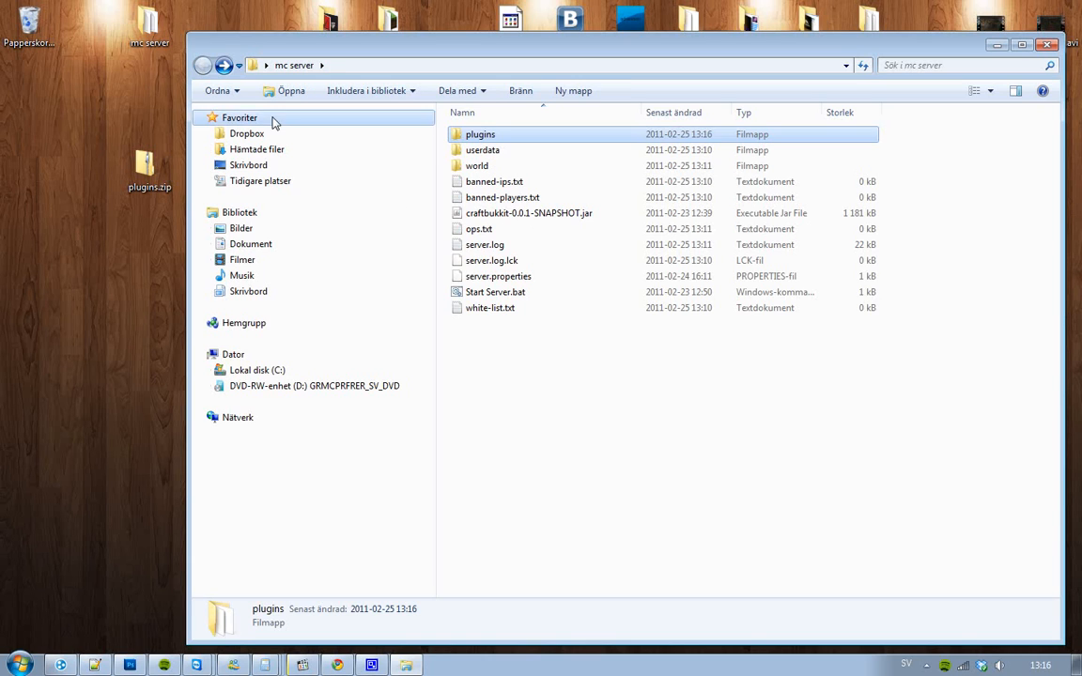
double_click(496, 291)
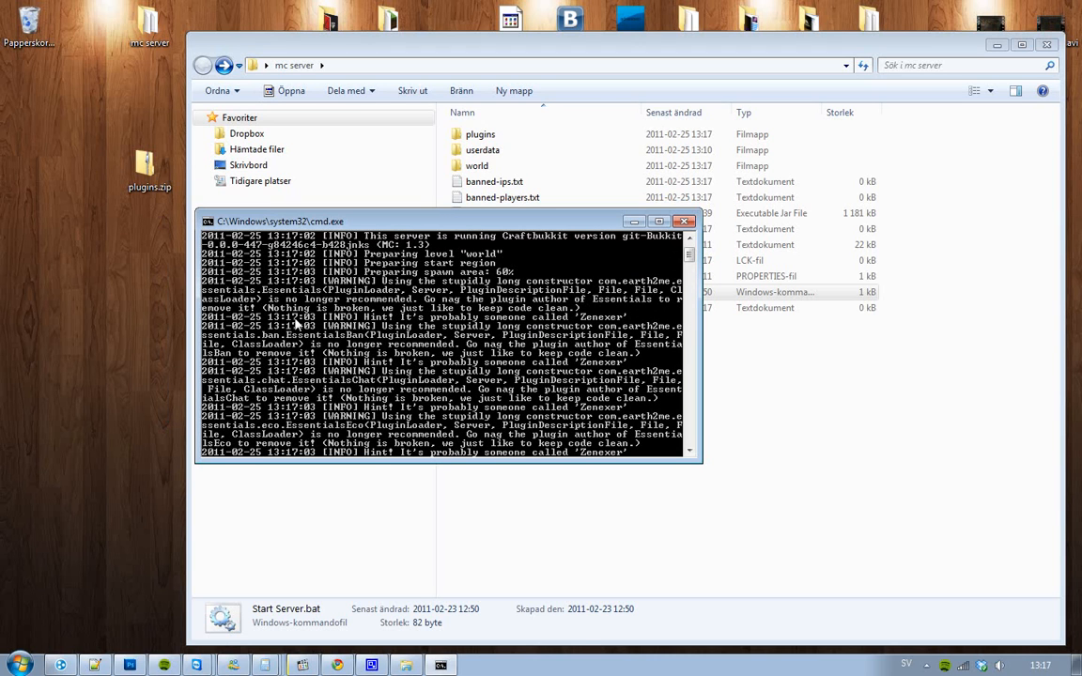
mouse_move(399, 323)
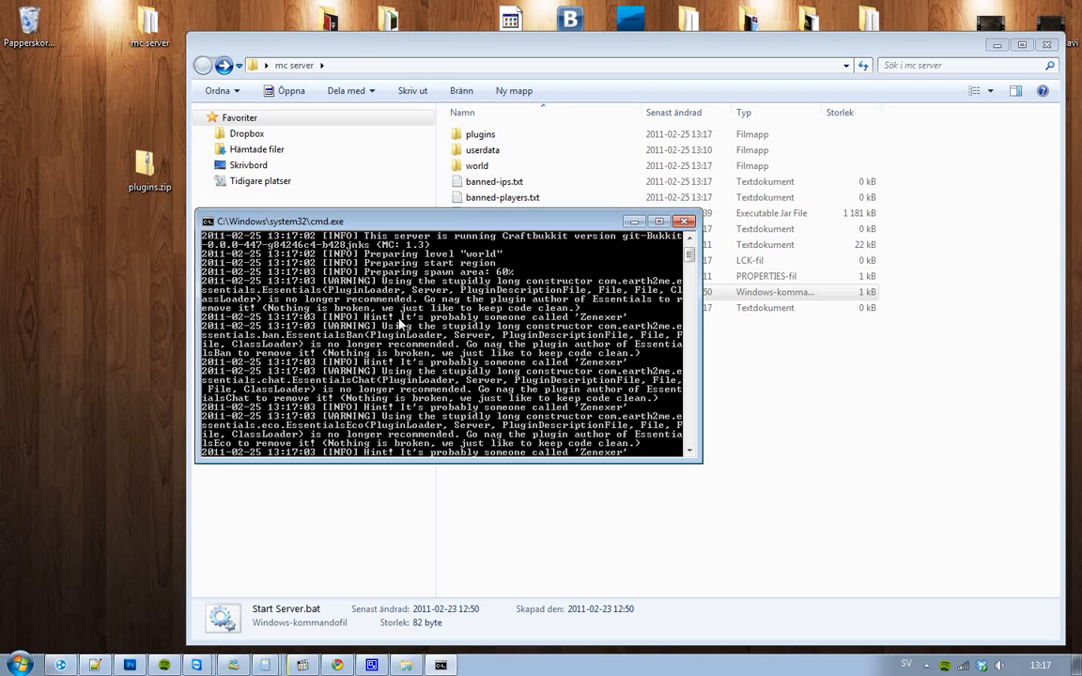
mouse_move(449, 320)
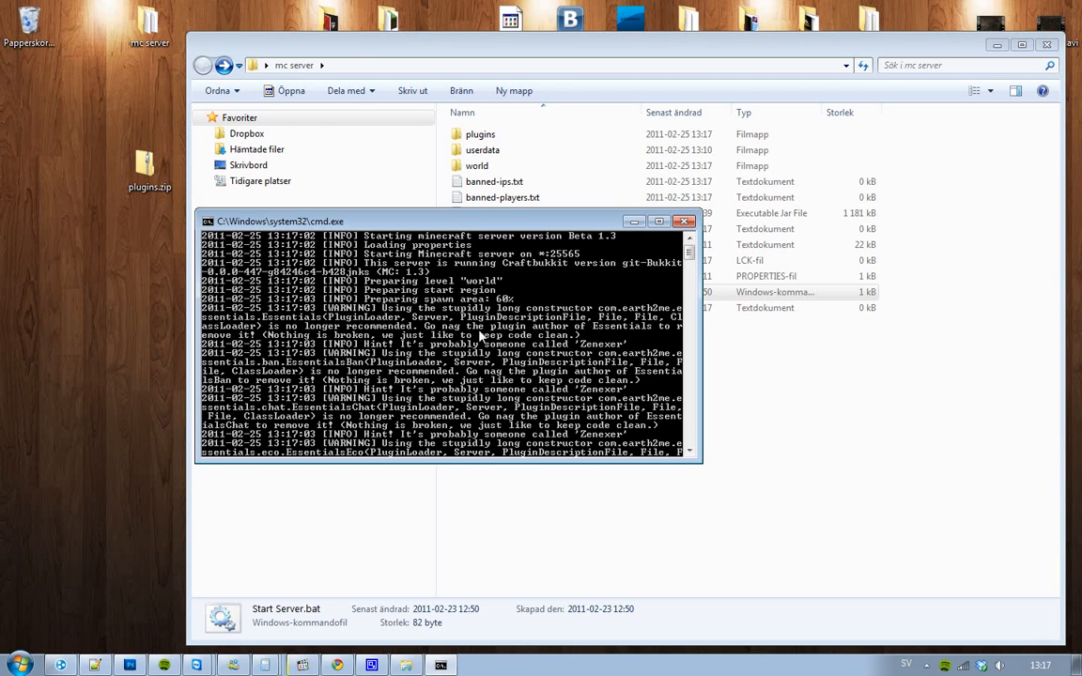
mouse_move(647, 338)
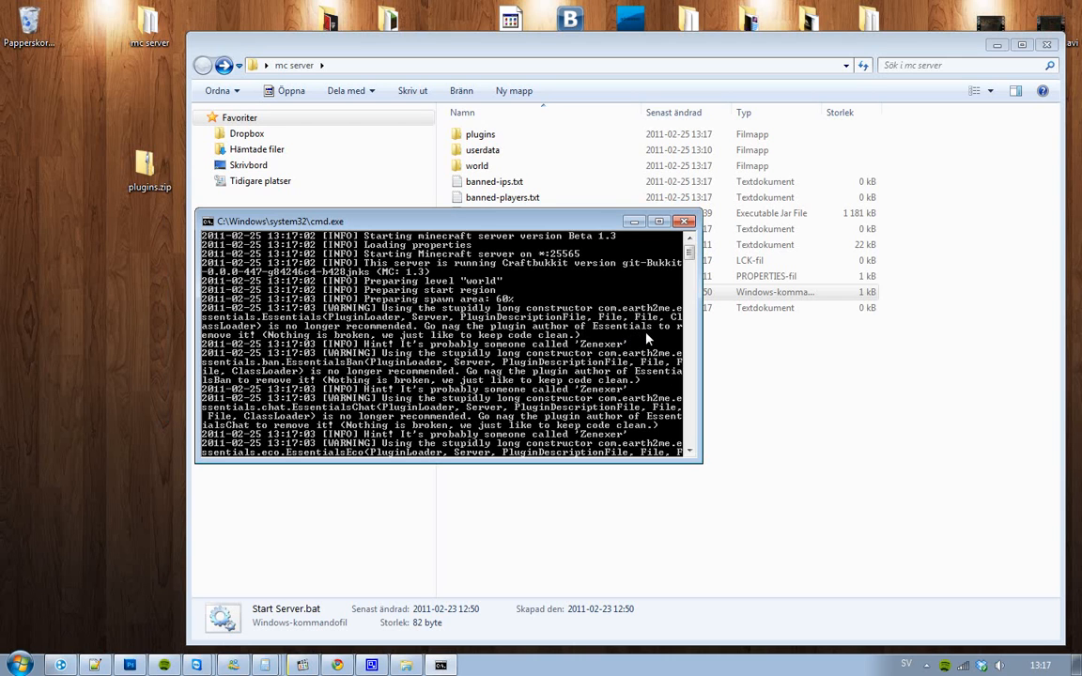
mouse_move(383, 357)
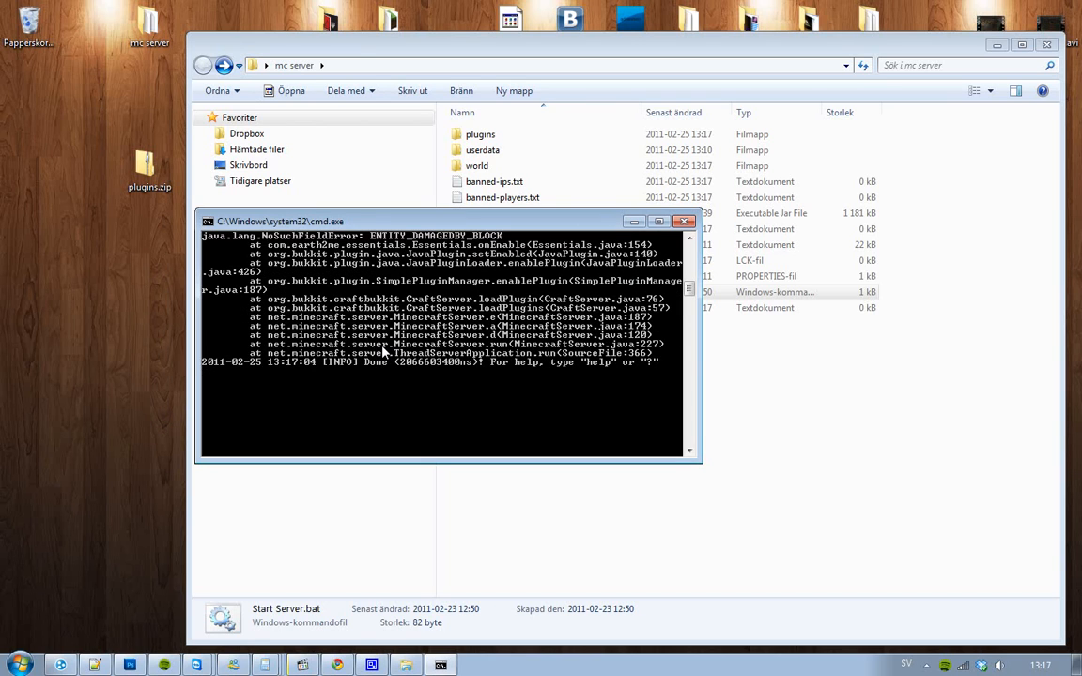
mouse_move(537, 374)
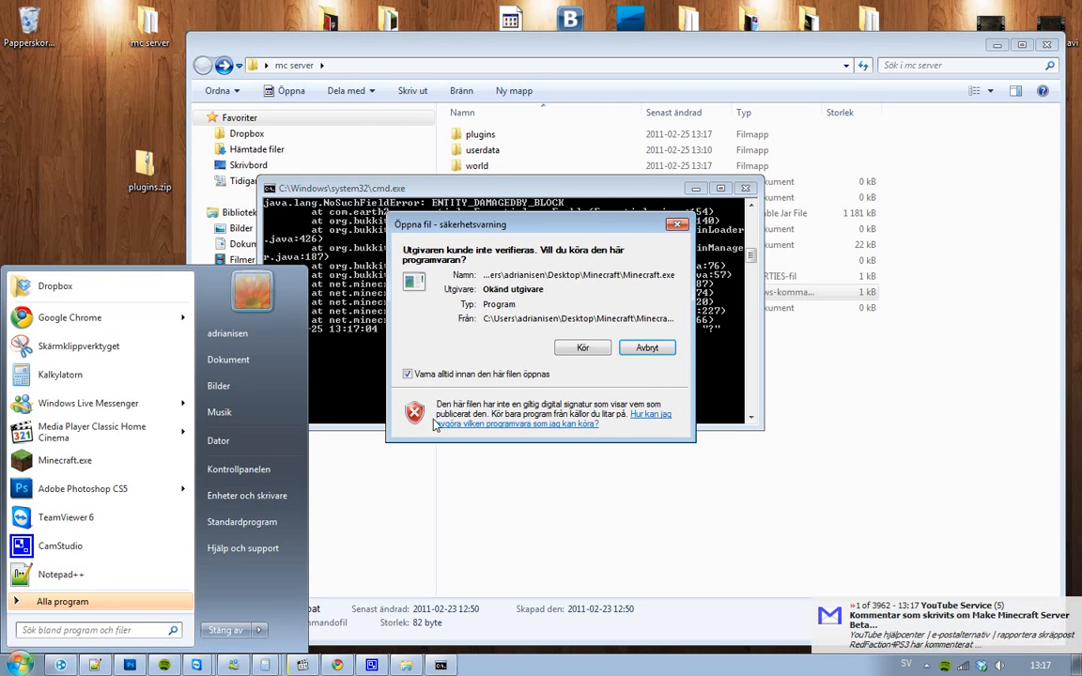
Step: Log in to Minecraft, skip the update, join localhost and try /time day in chat
left_click(583, 347)
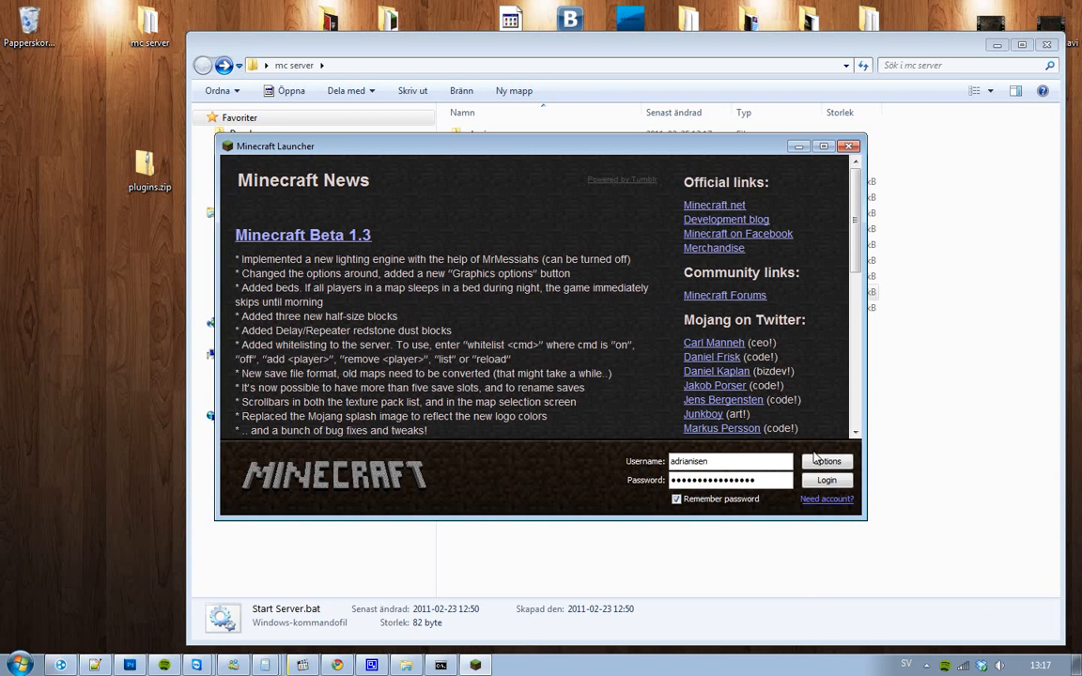
left_click(826, 481)
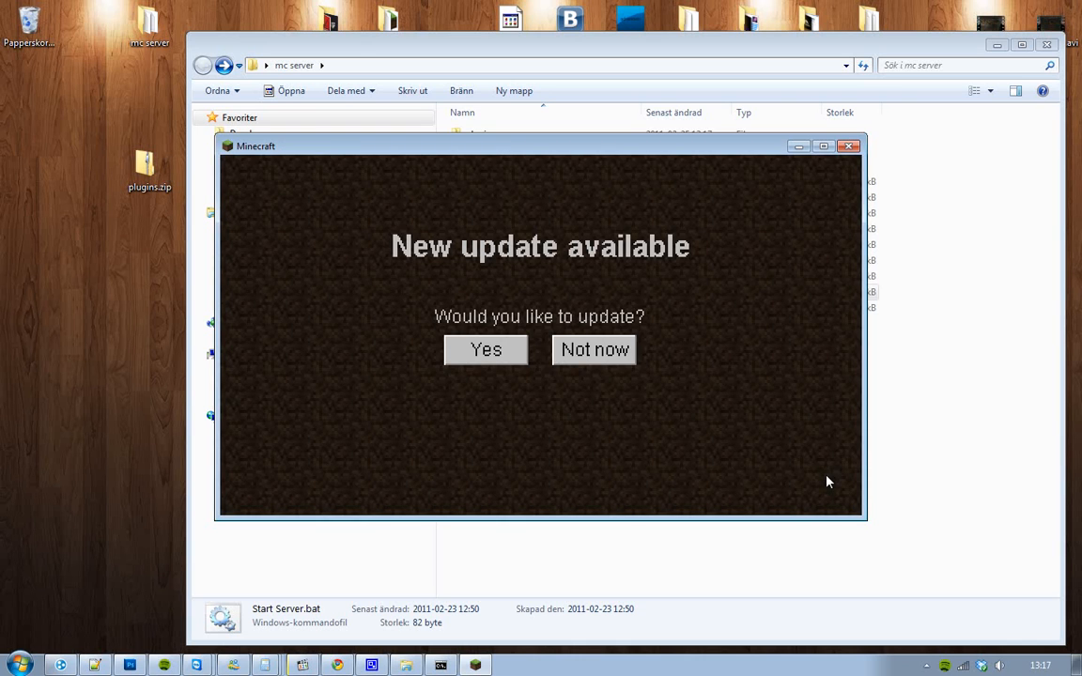
left_click(485, 349)
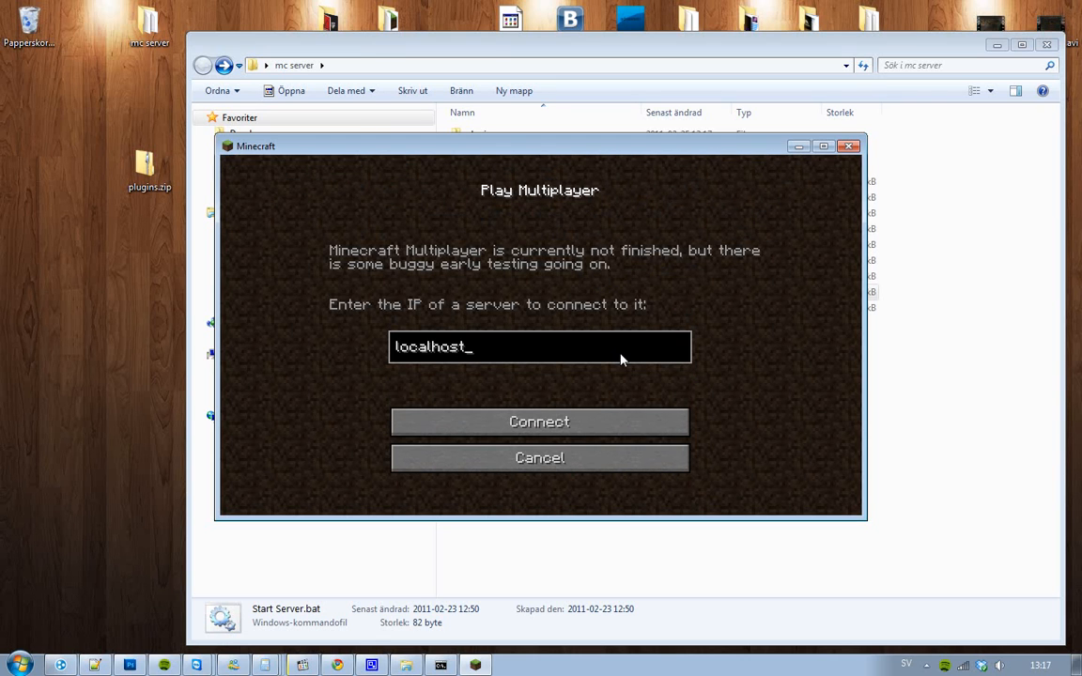
mouse_move(451, 355)
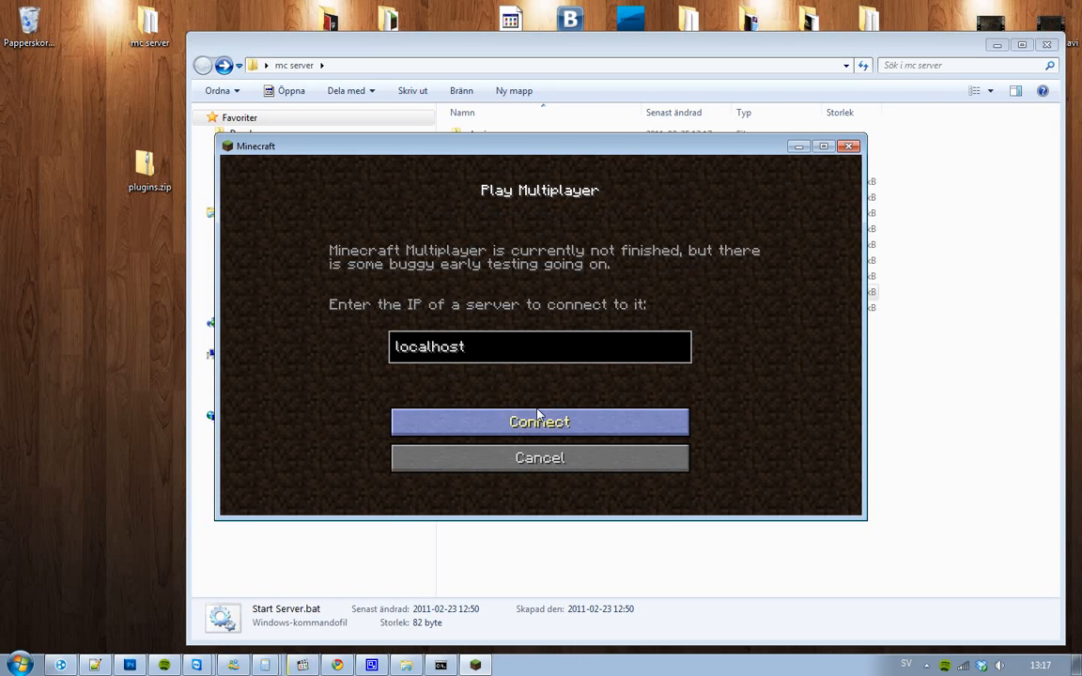
left_click(539, 421)
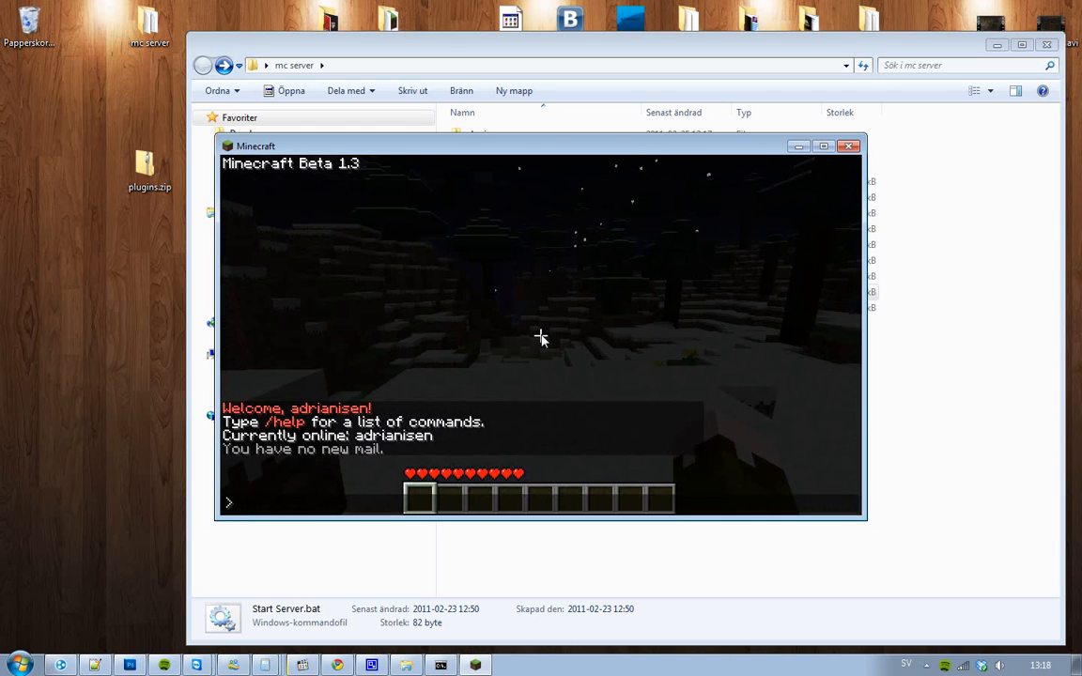
type("/time day")
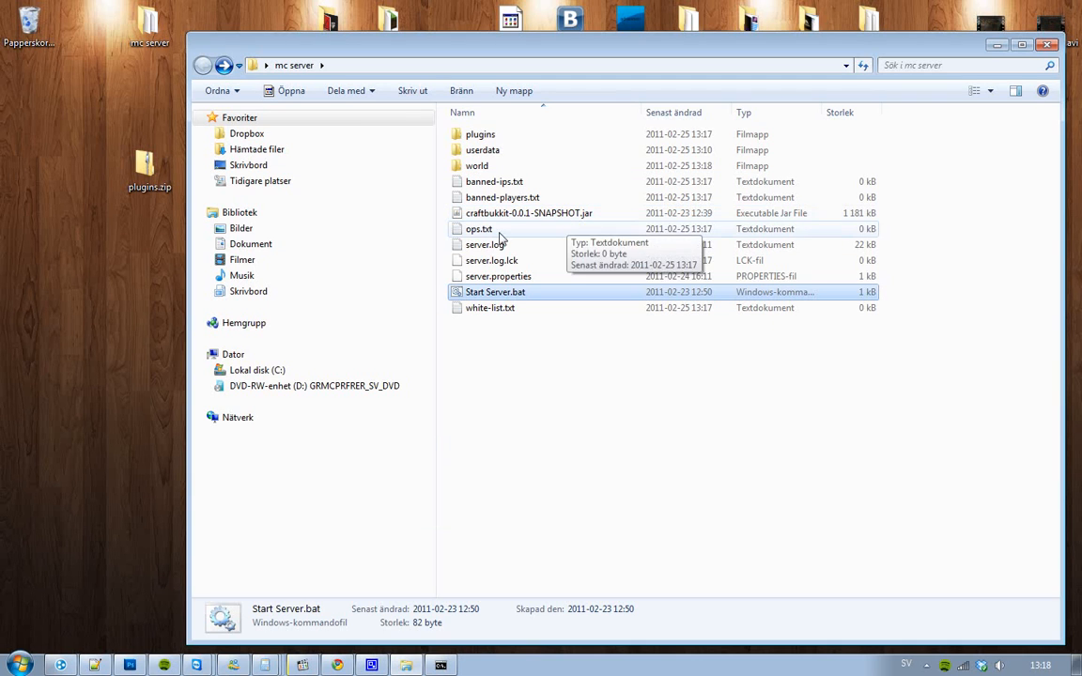
Step: Reload ops.txt in Notepad++, add adrianisen as operator, save and close it
right_click(477, 229)
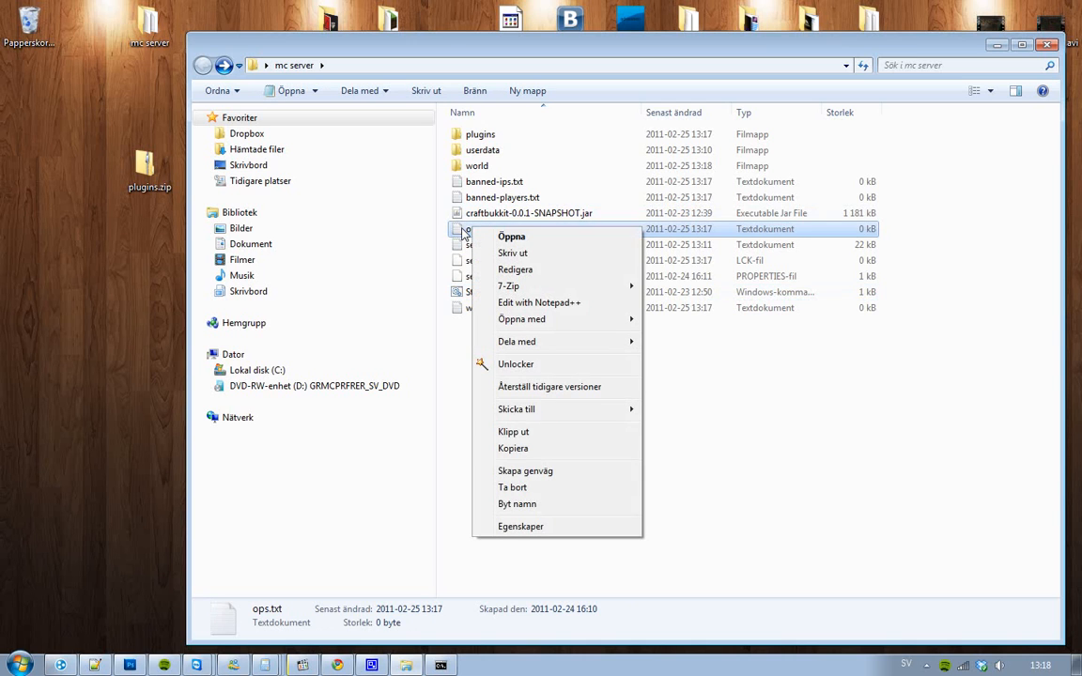
left_click(539, 302)
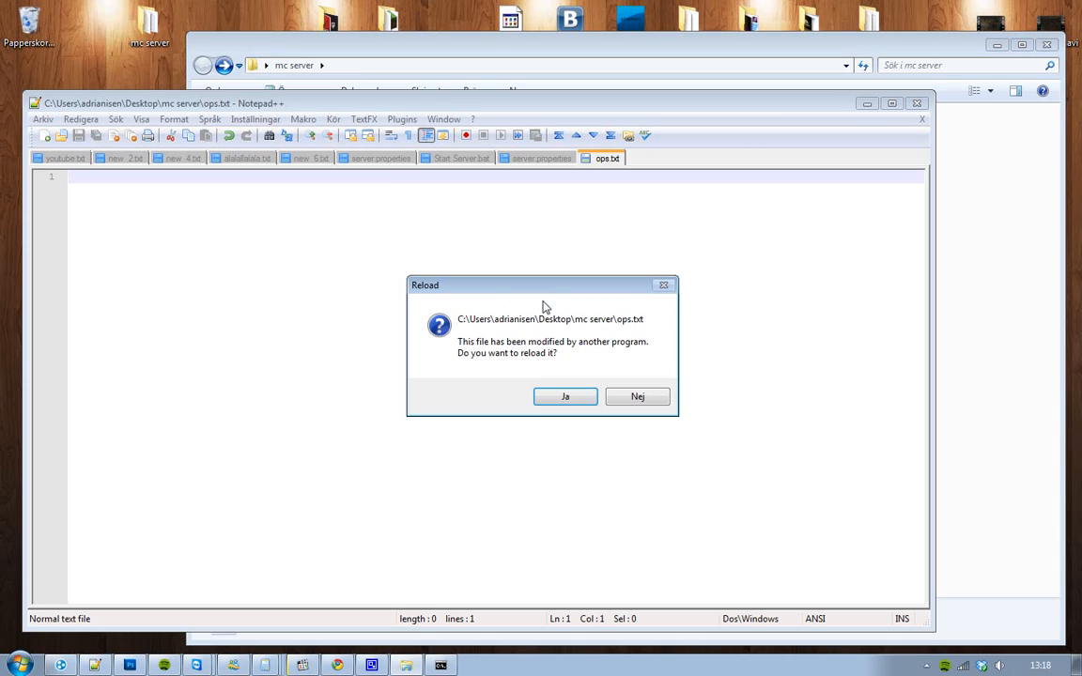
left_click(637, 394)
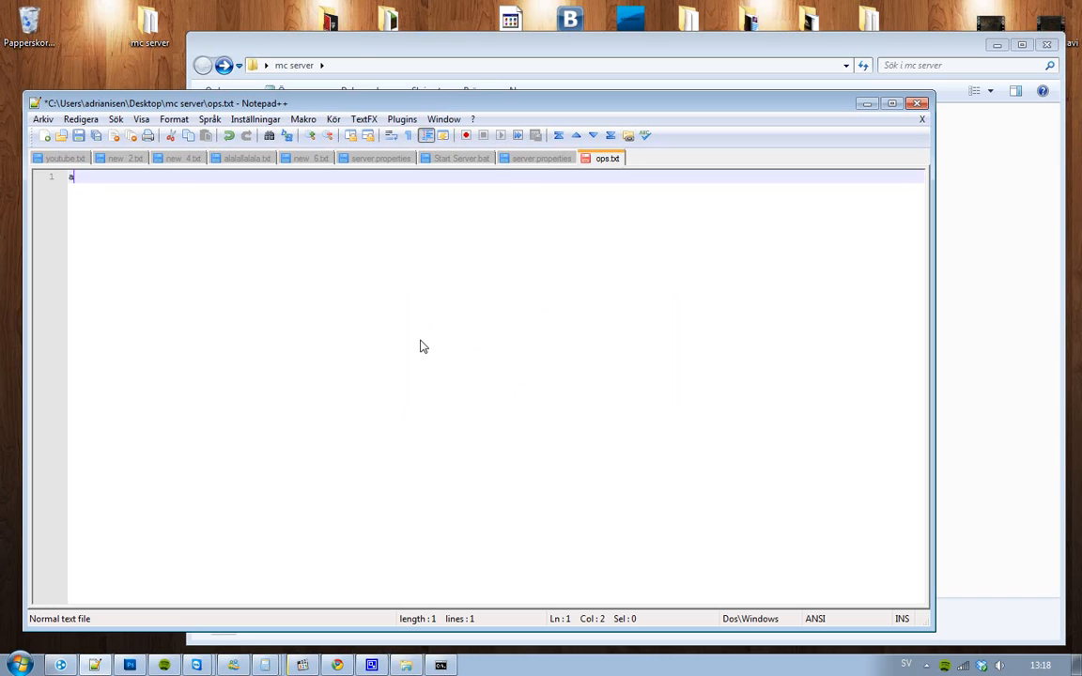
type("drianisen")
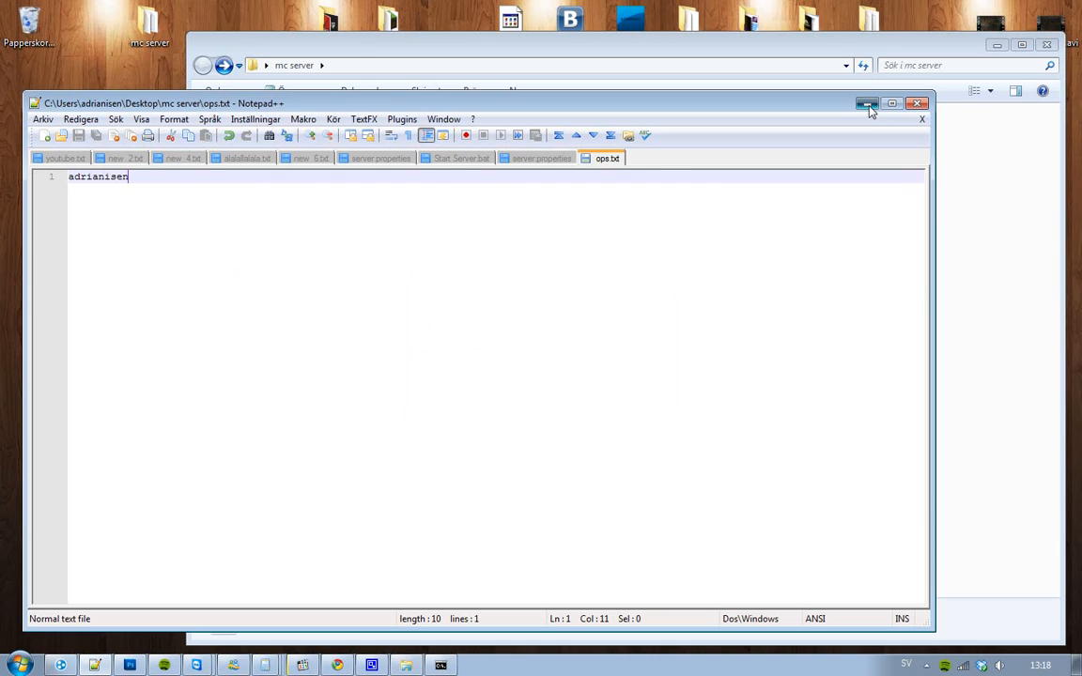
left_click(866, 104)
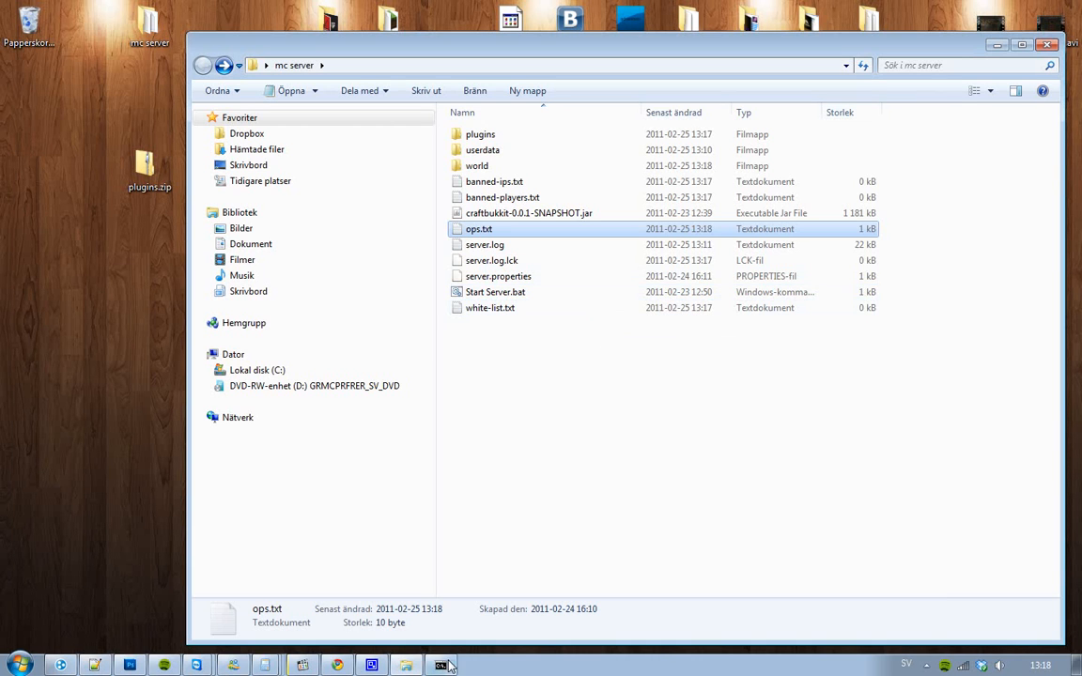
left_click(439, 665)
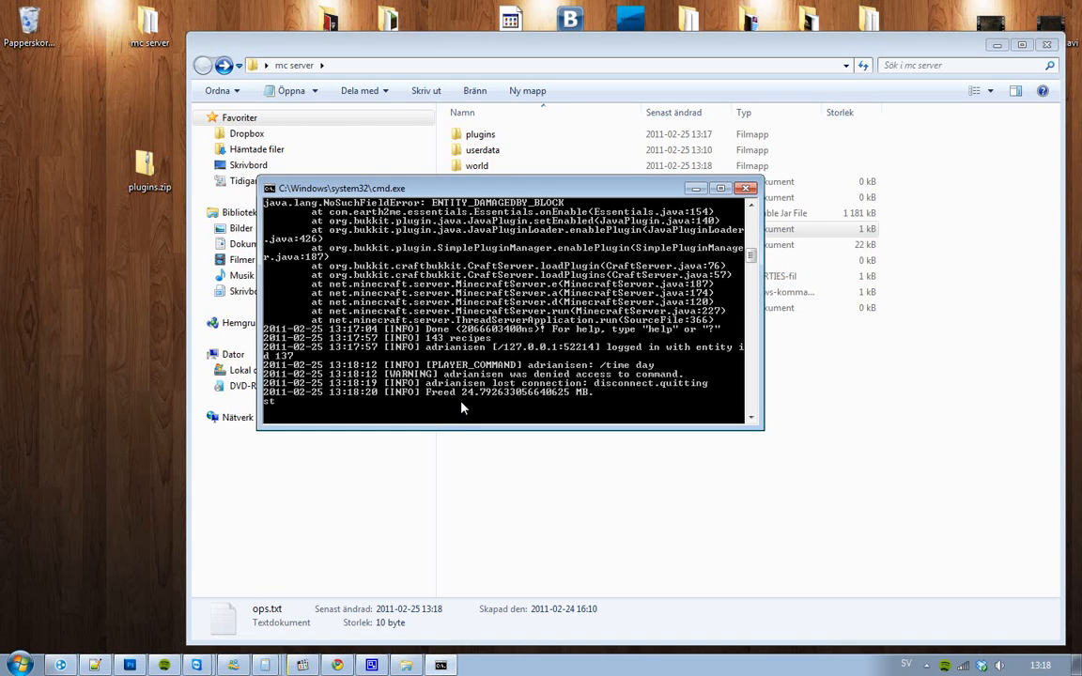
Step: Stop the Bukkit server console and relaunch it so the new ops list loads
type("stop")
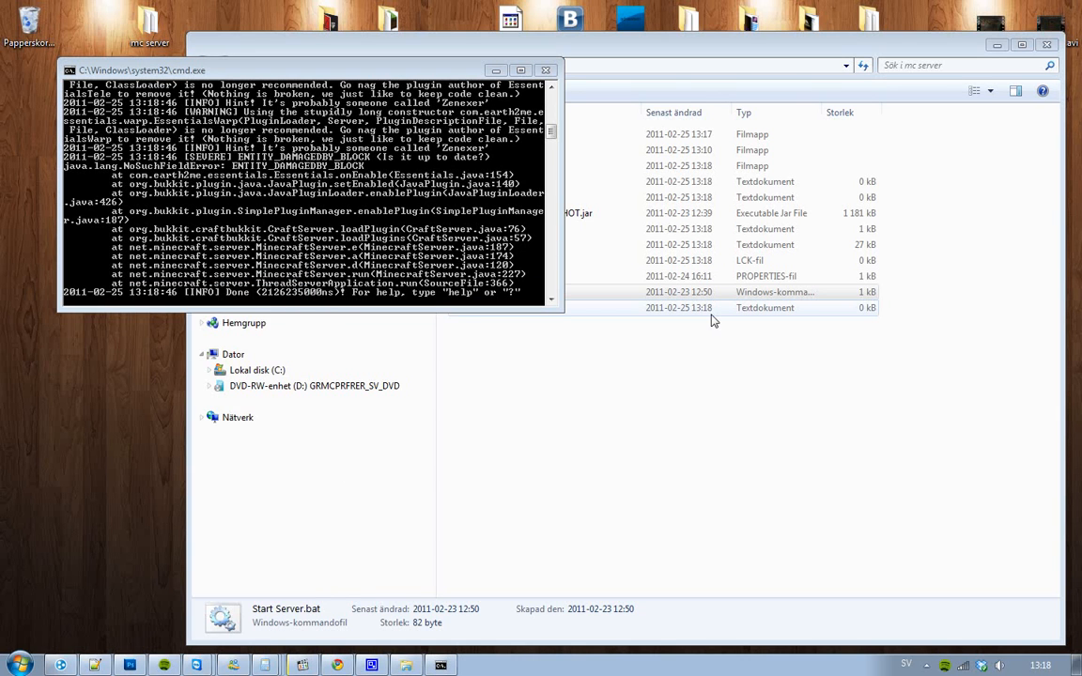
left_click(473, 666)
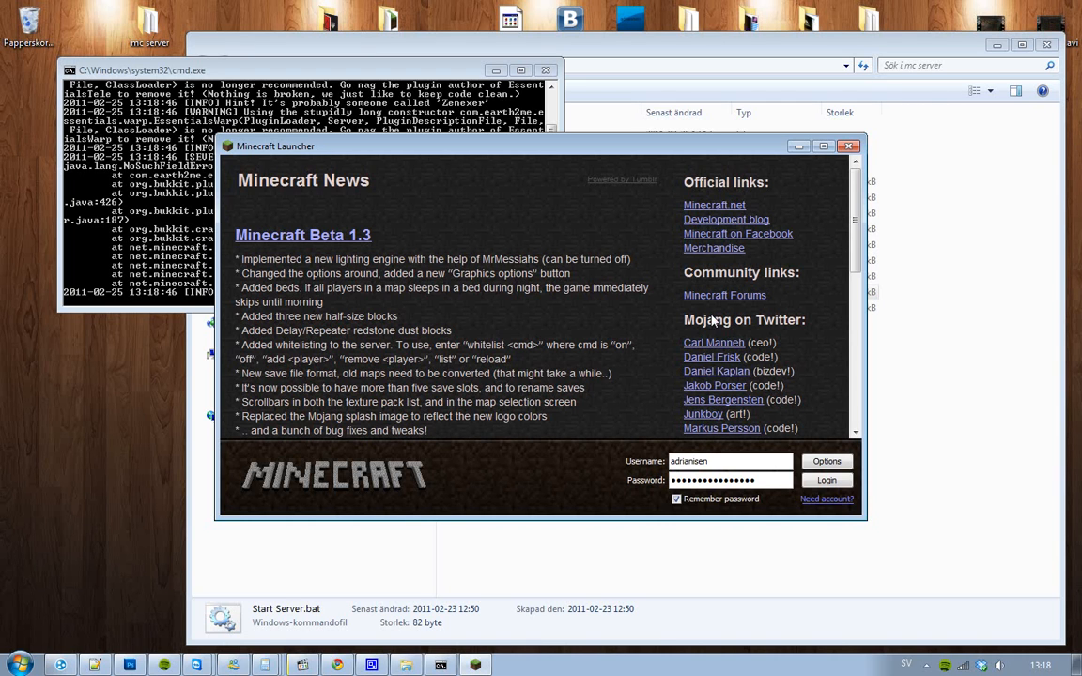
Step: Rejoin the localhost server, run /time day as admin, then disconnect
left_click(827, 481)
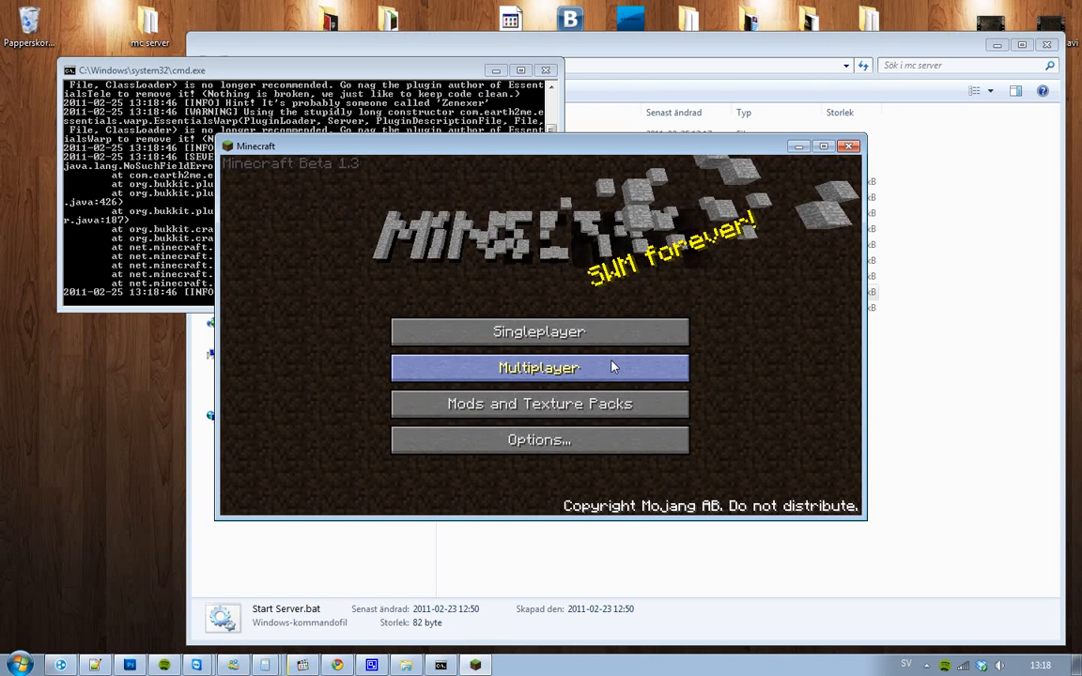
left_click(539, 366)
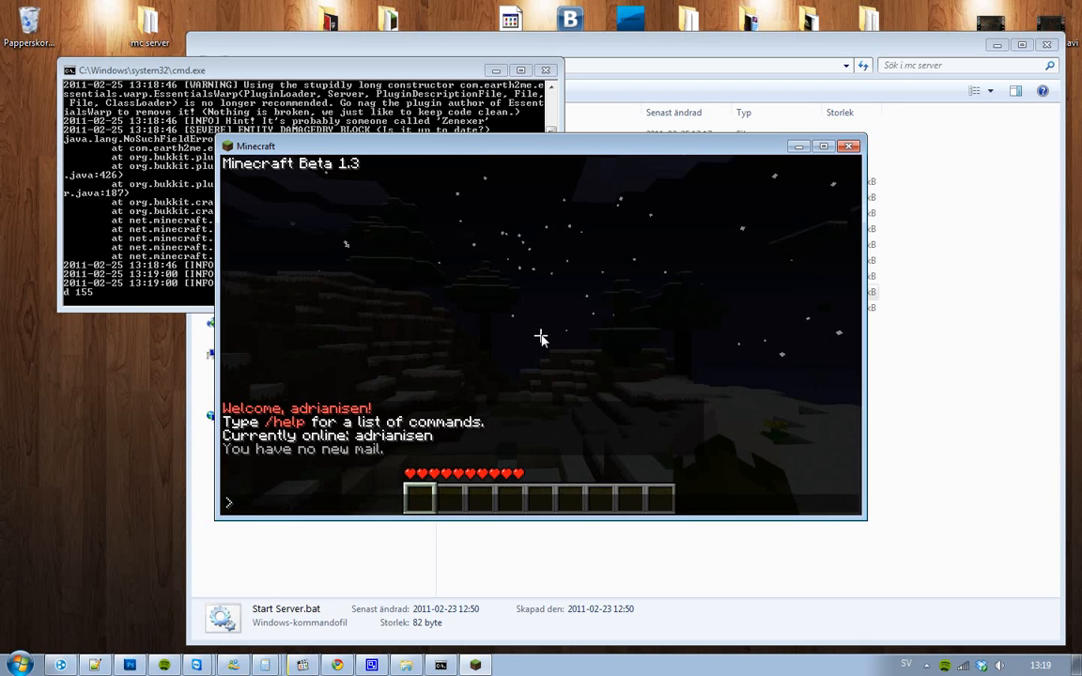
type("/time")
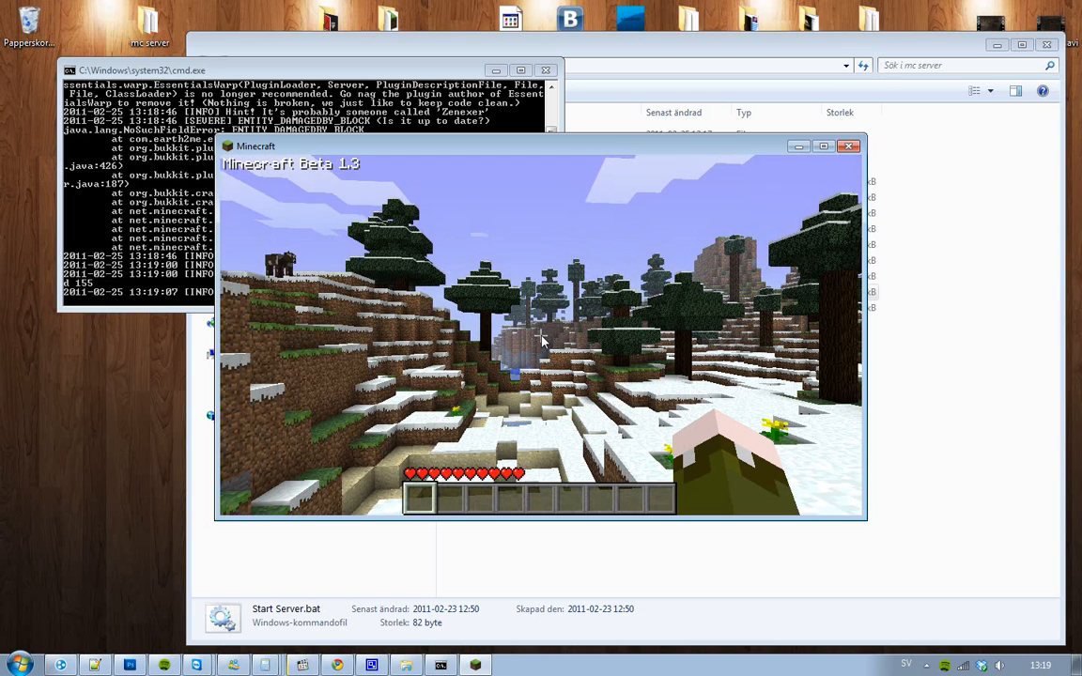
key("Escape")
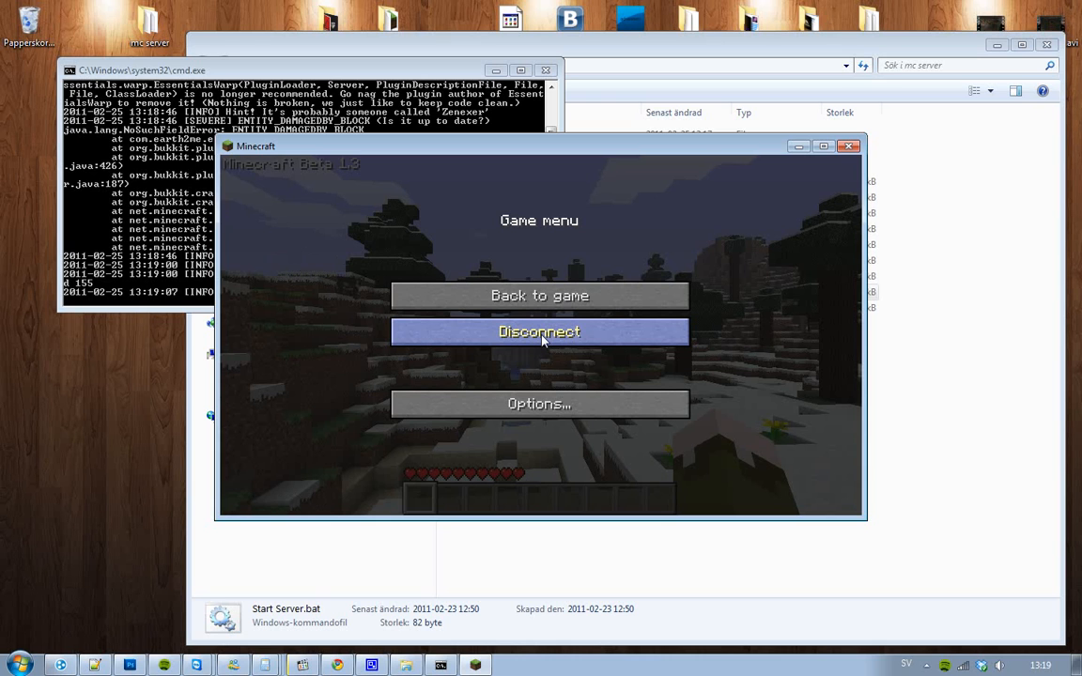
left_click(539, 330)
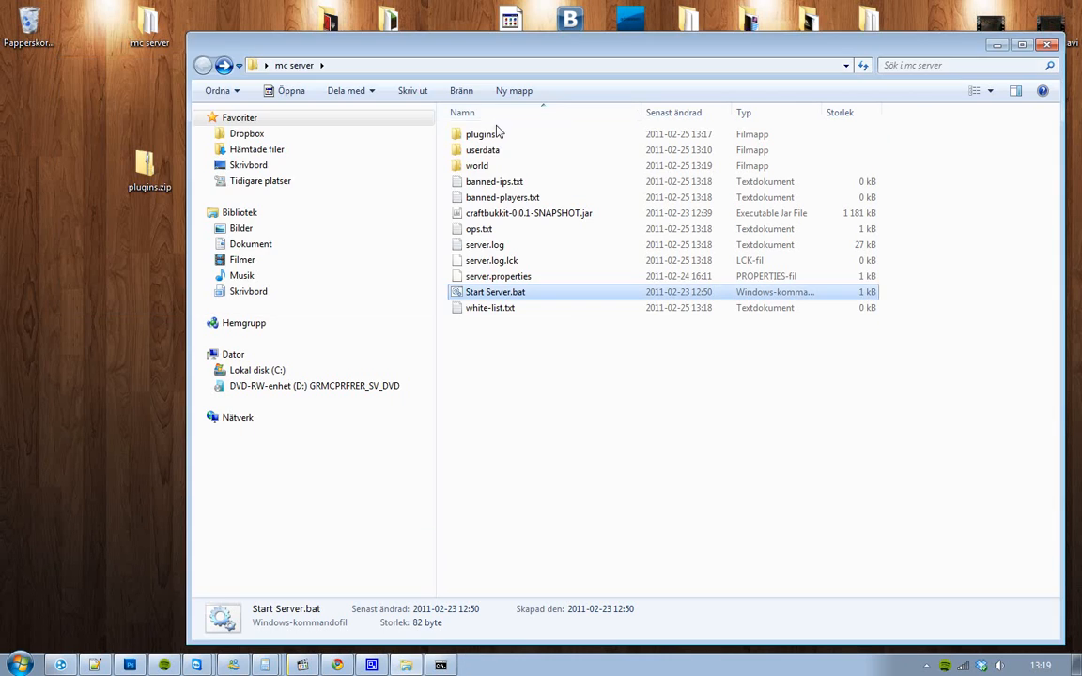
Step: Browse the plugins folder and Essentials config folder, then return to the browser
double_click(477, 134)
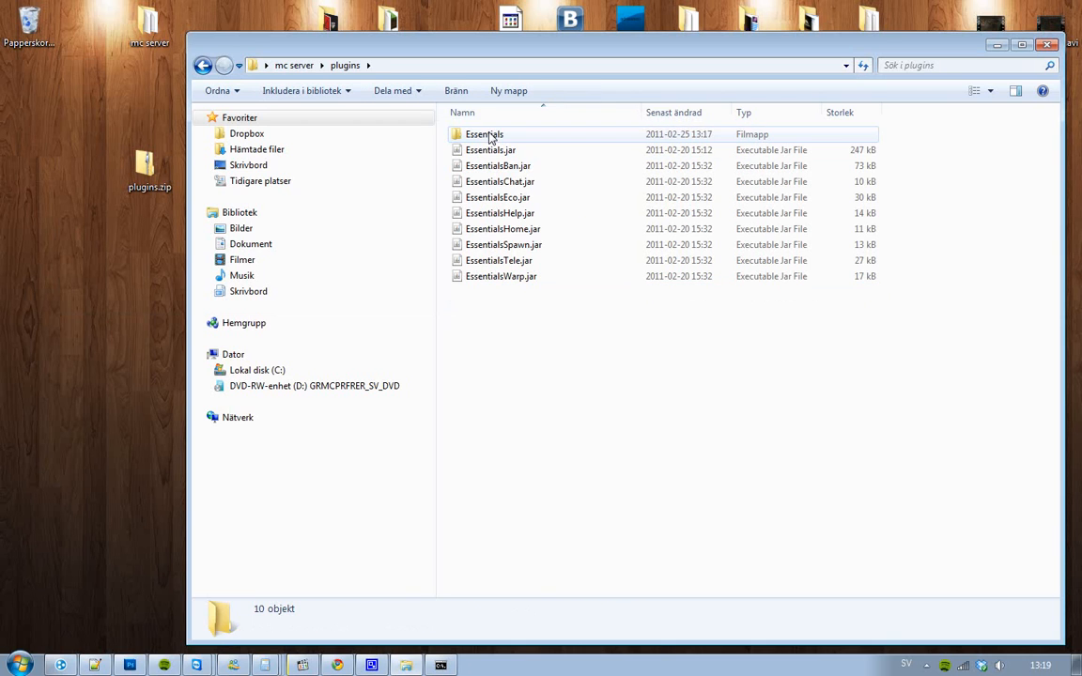
double_click(485, 133)
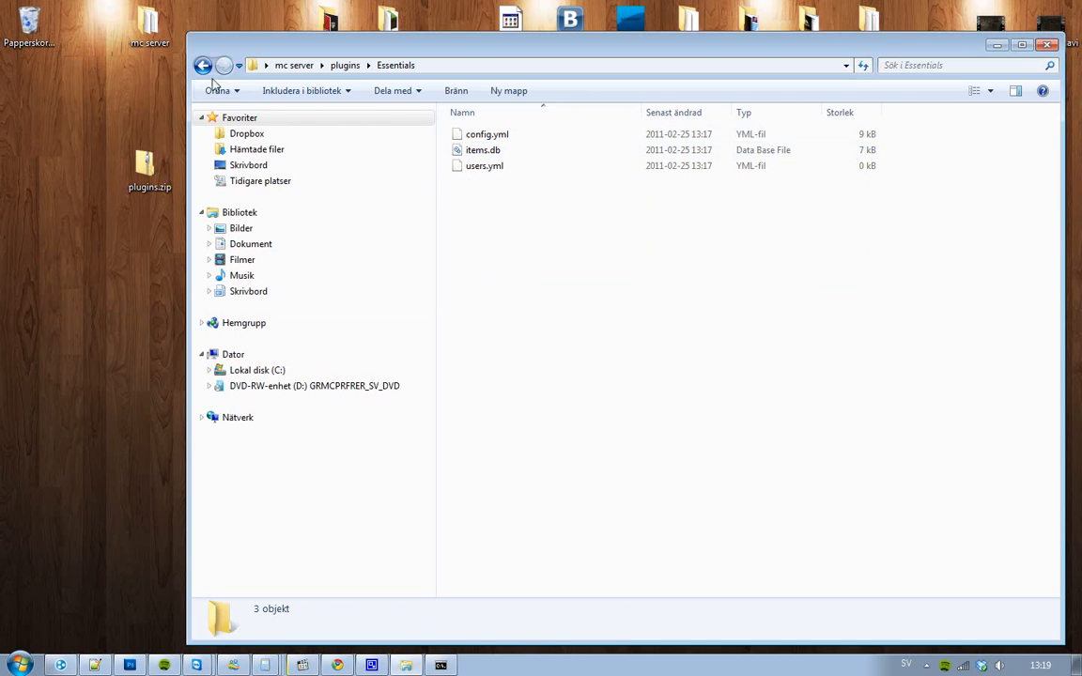
left_click(203, 64)
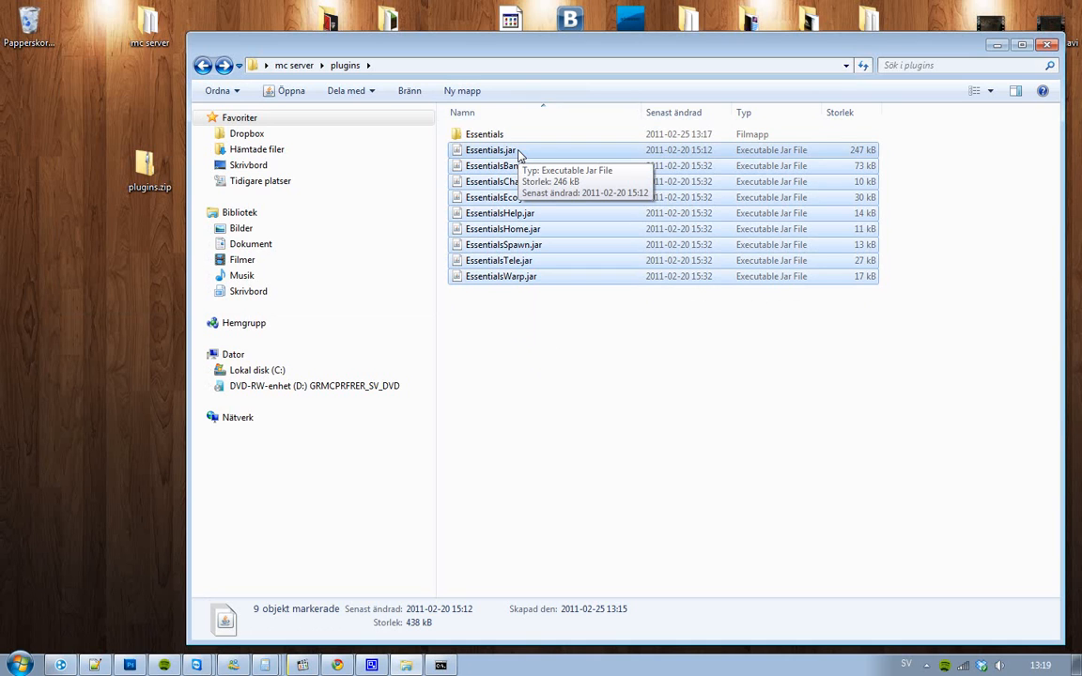
mouse_move(259, 348)
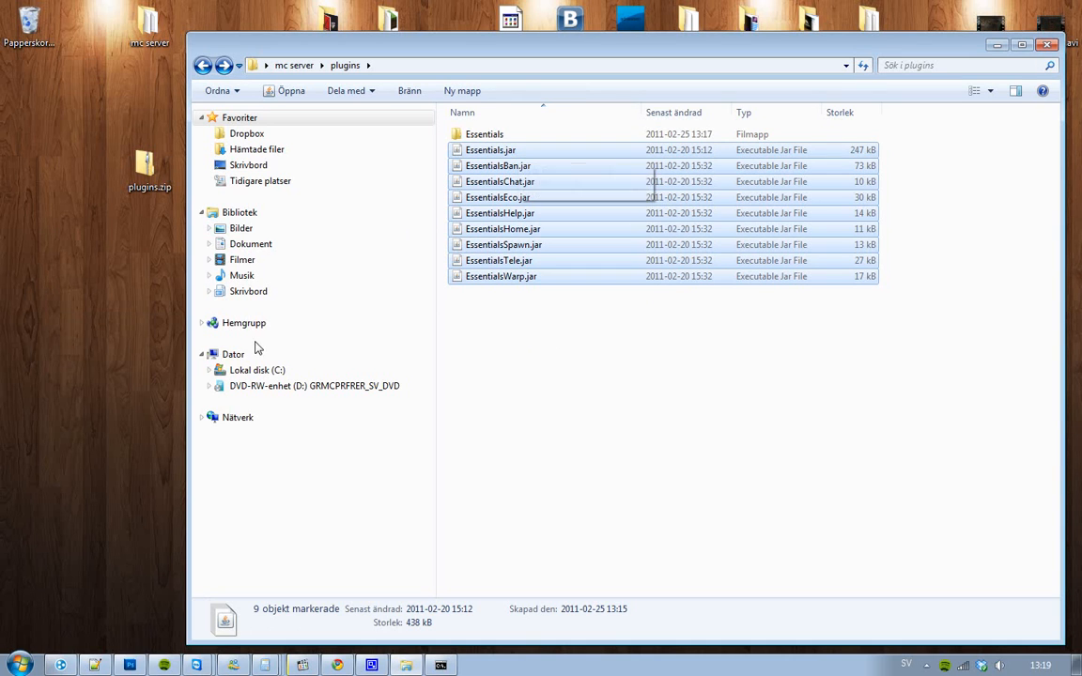
left_click(336, 665)
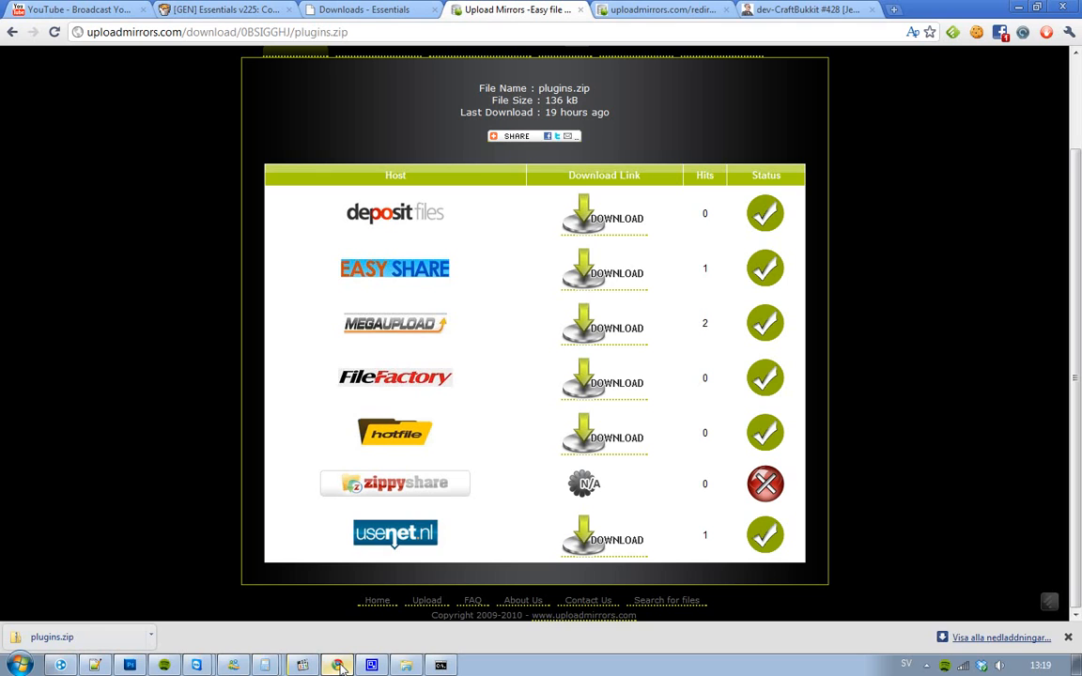
Step: View the Essentials downloads page and go to its Command Reference
left_click(515, 135)
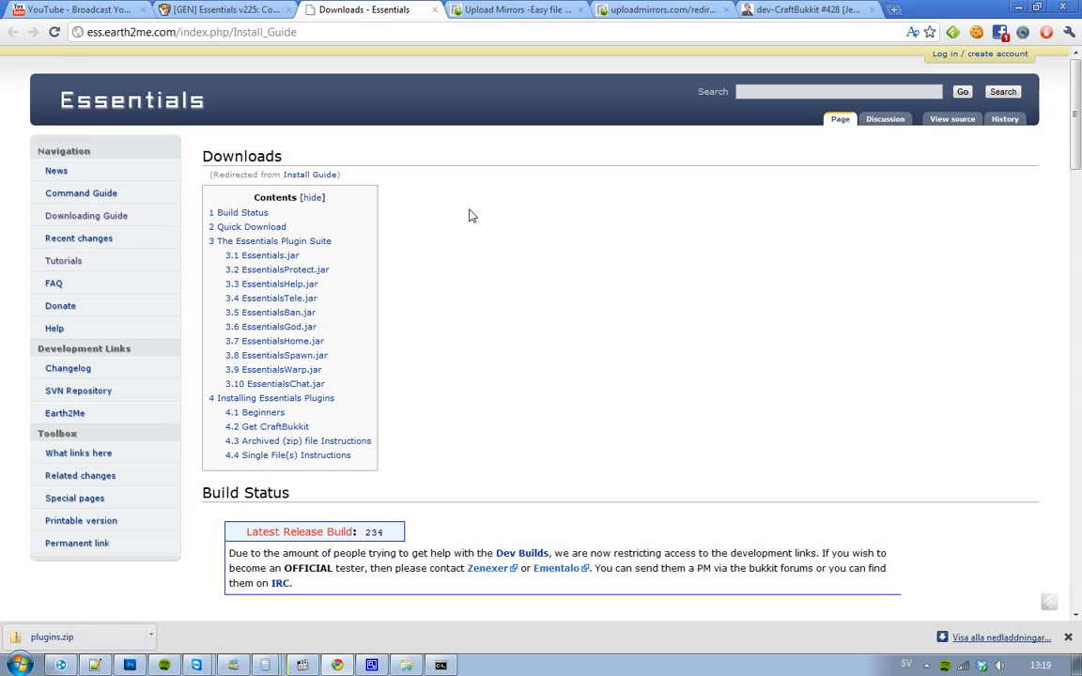
scroll("down", 3)
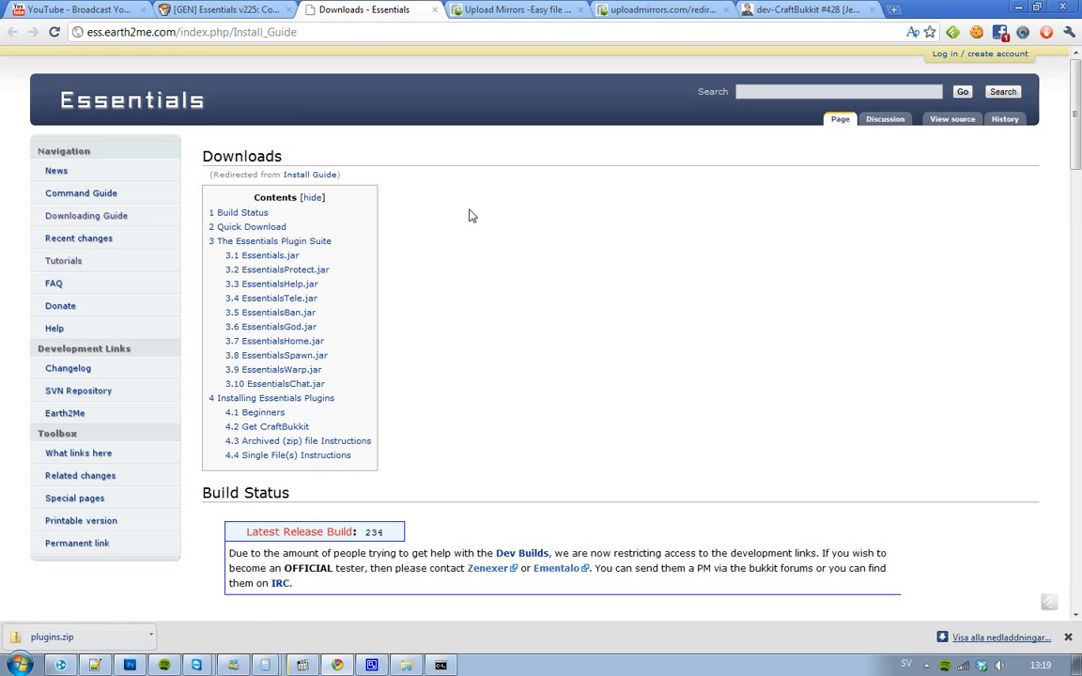
left_click(81, 192)
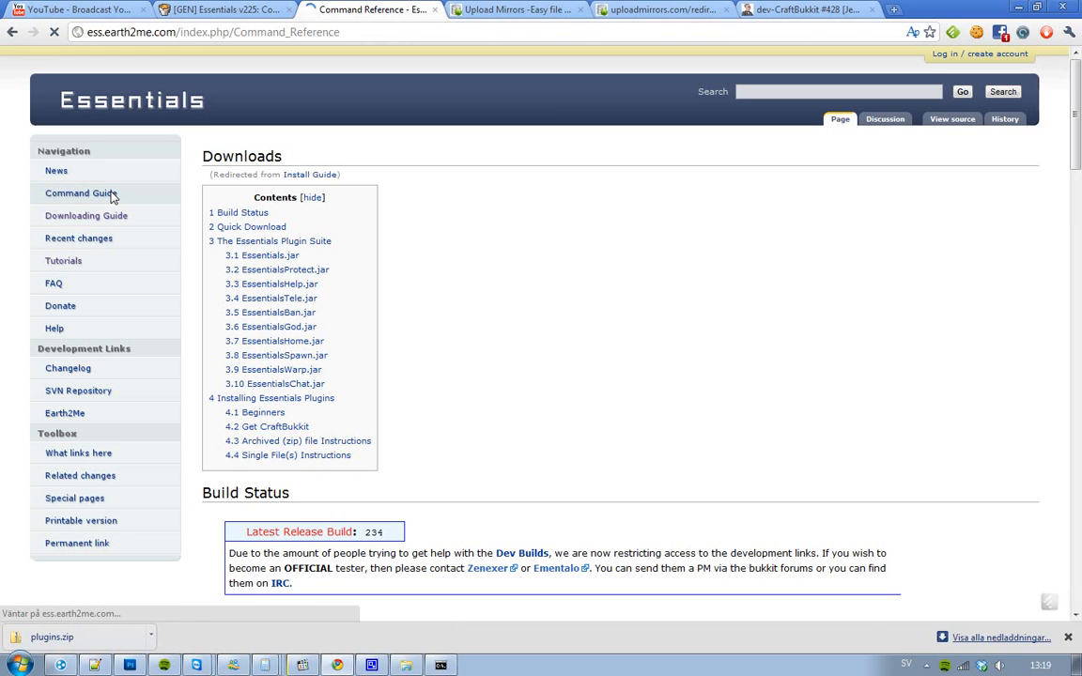
Step: Scroll through the Administration, EssentialsHelp and EssentialsTele command sections
scroll("down", 3)
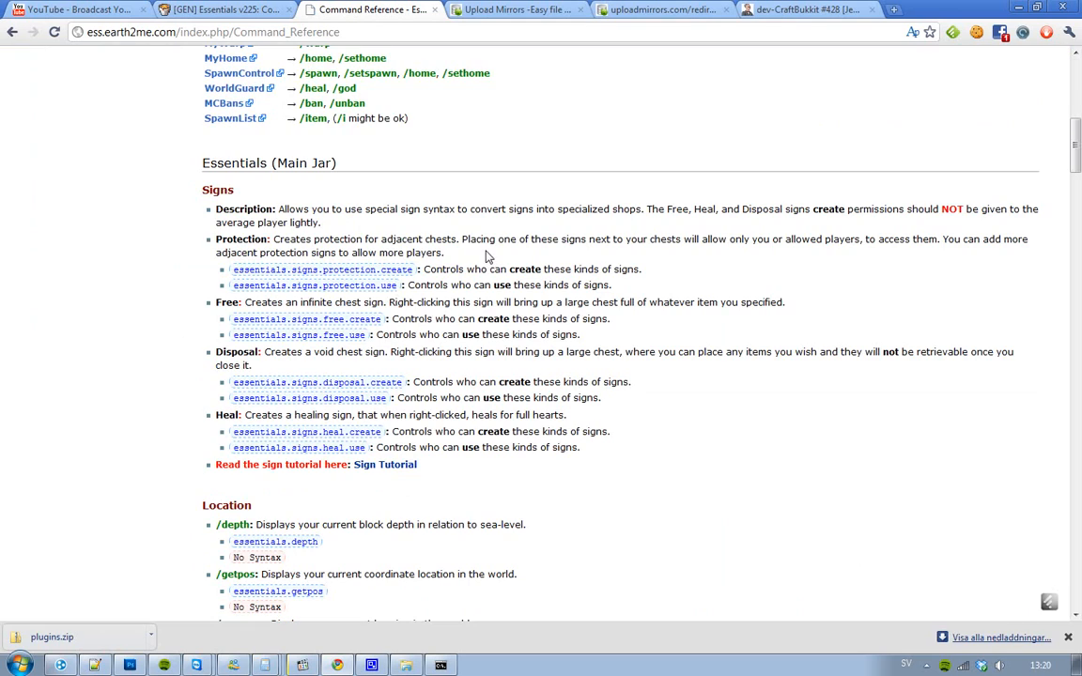
mouse_move(535, 235)
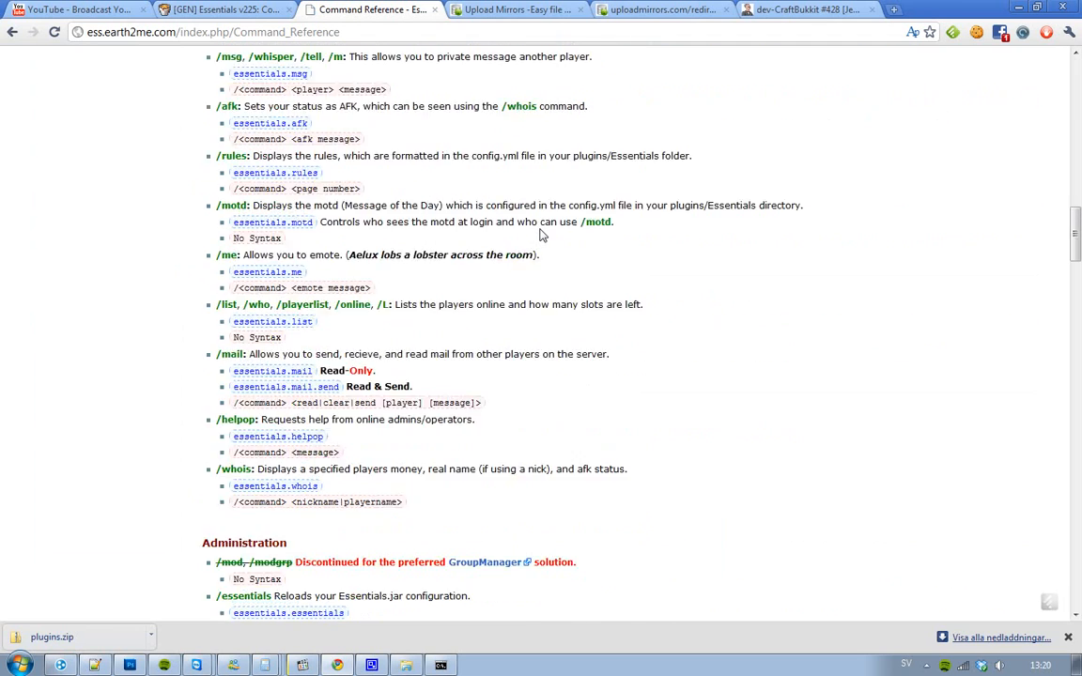
scroll("down", 3)
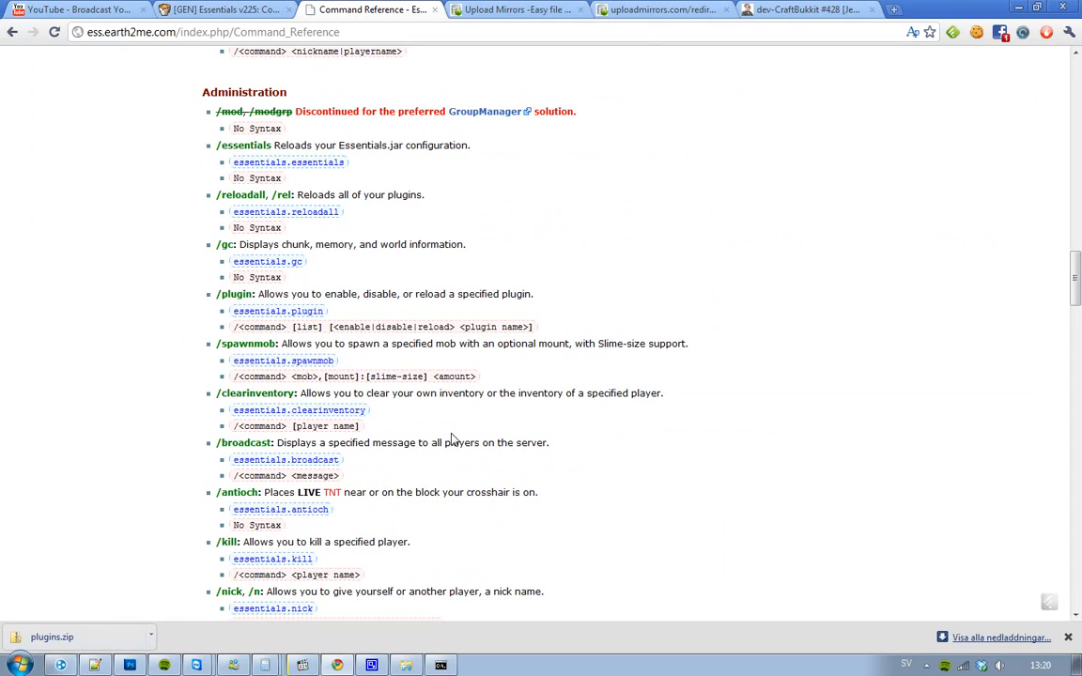
mouse_move(294, 533)
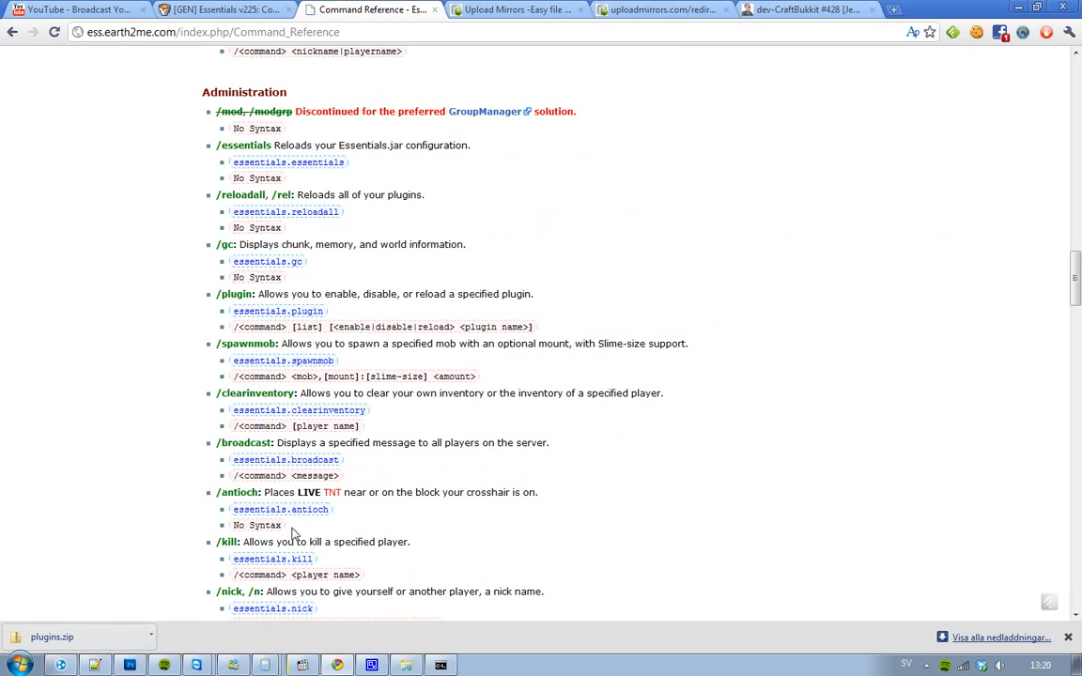
mouse_move(567, 389)
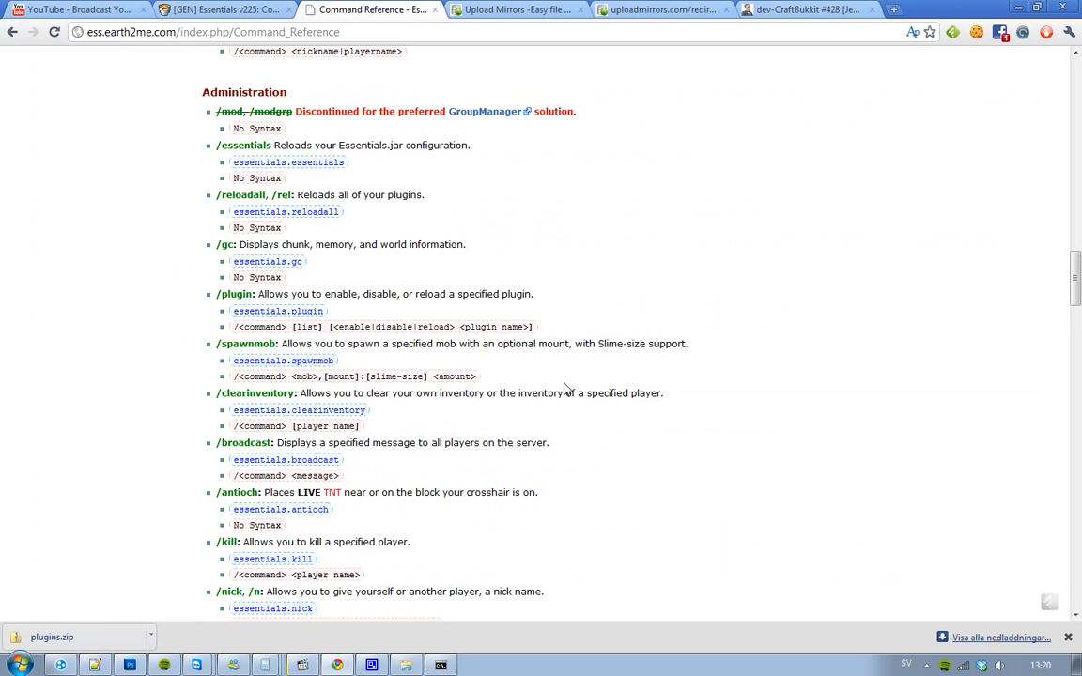
mouse_move(399, 207)
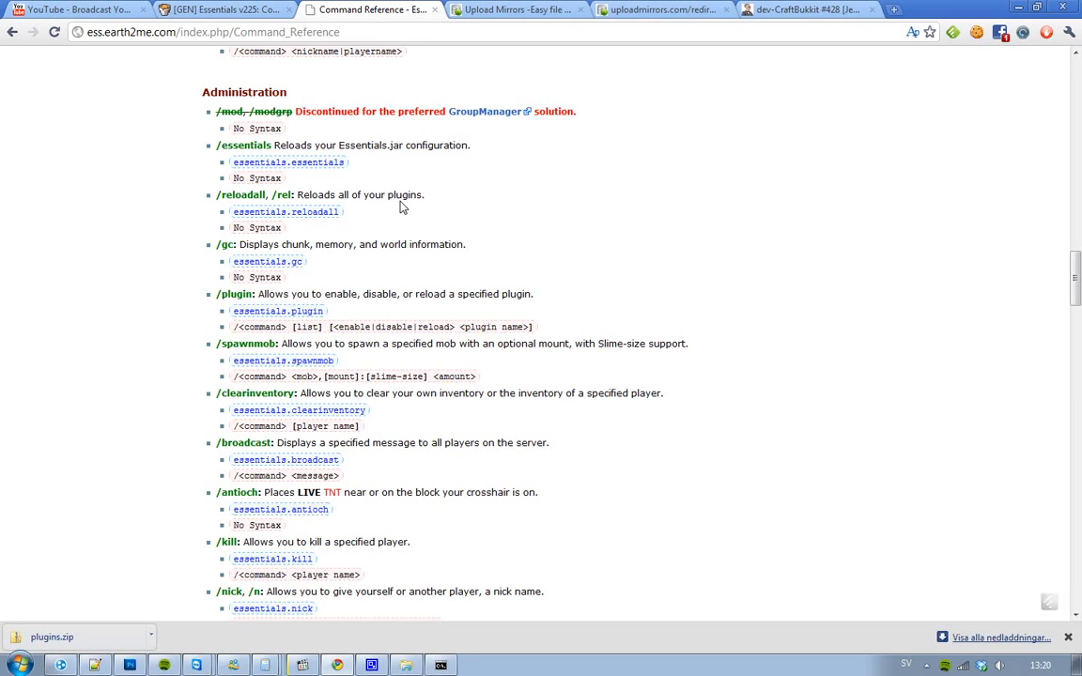
scroll("down", 3)
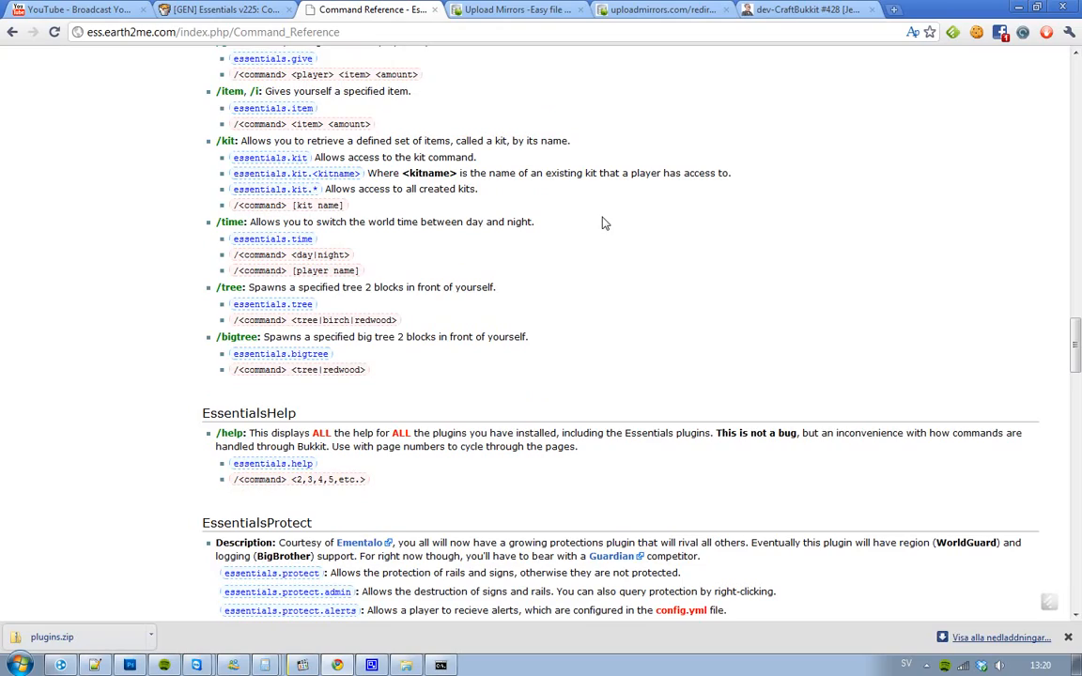
scroll("down", 3)
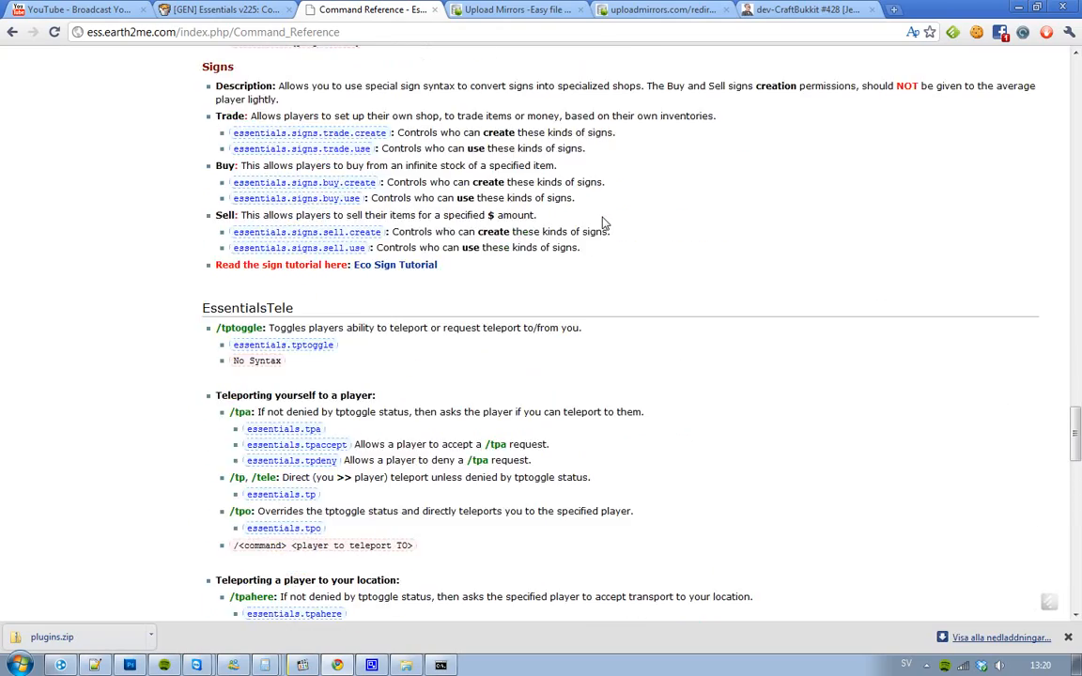
scroll("down", 3)
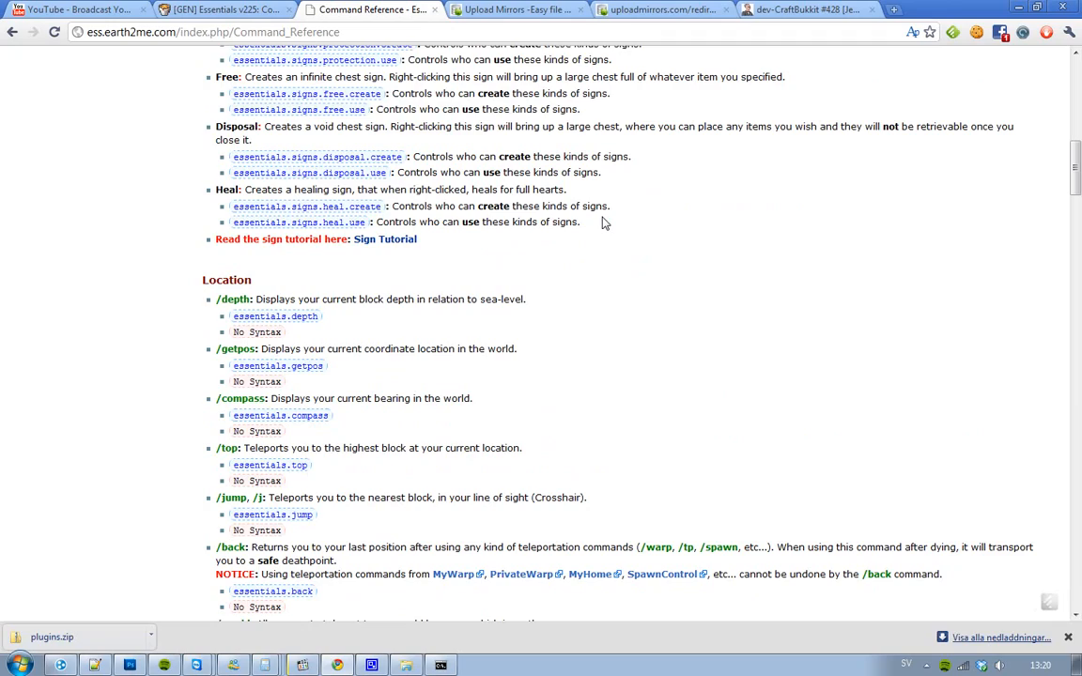